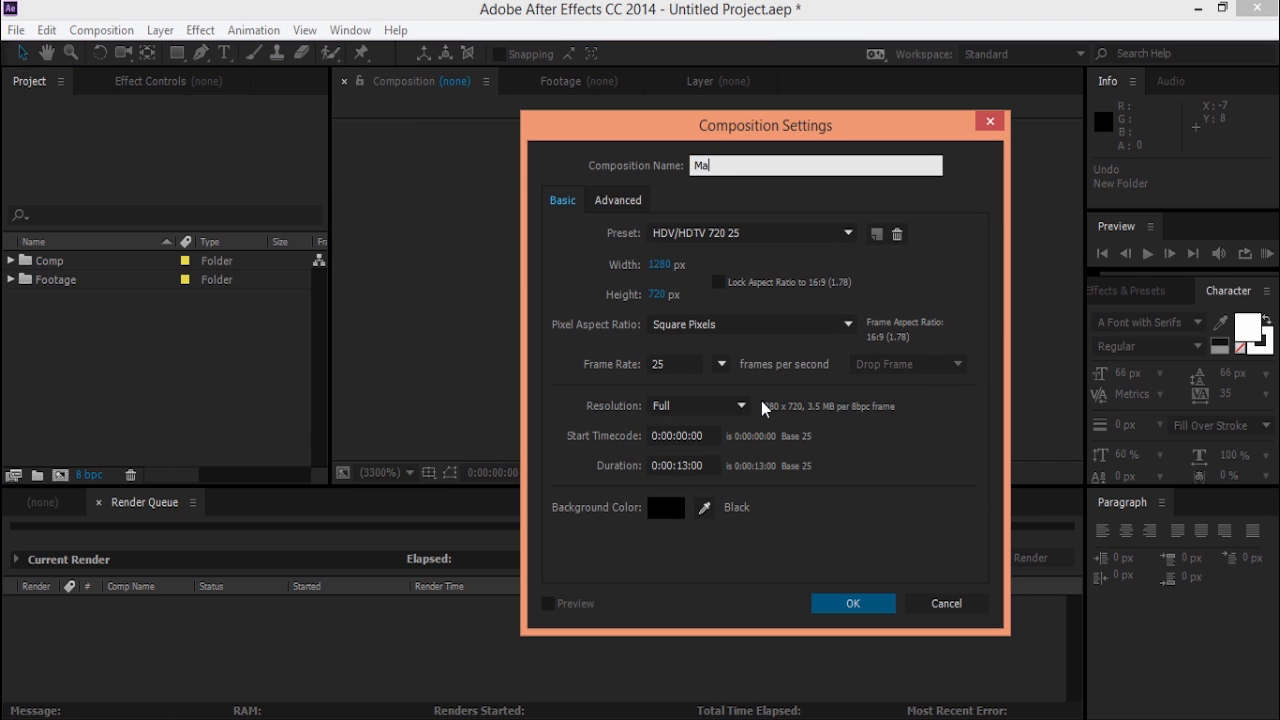
- Confirm the Main Comp settings: HDV/HDTV 720 25, 1280×720, 13 seconds
{"action": "left_click", "coordinate": [852, 603]}
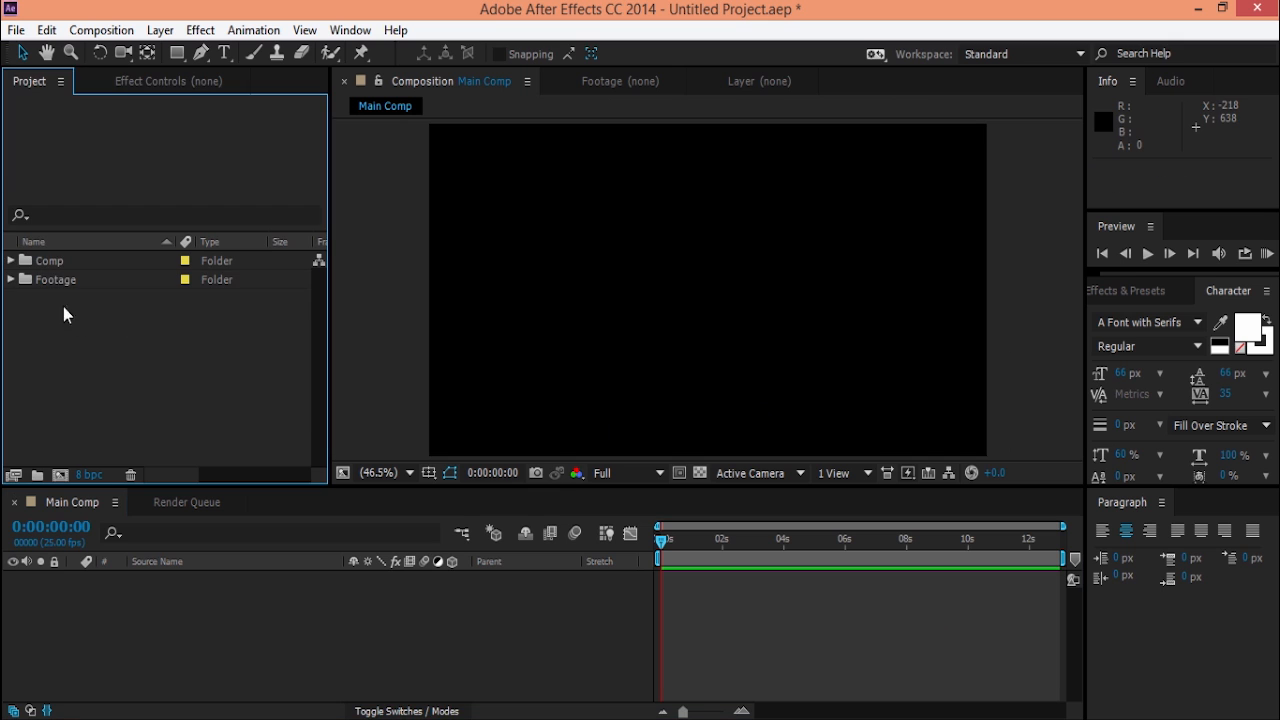
{"action": "mouse_move", "coordinate": [225, 495]}
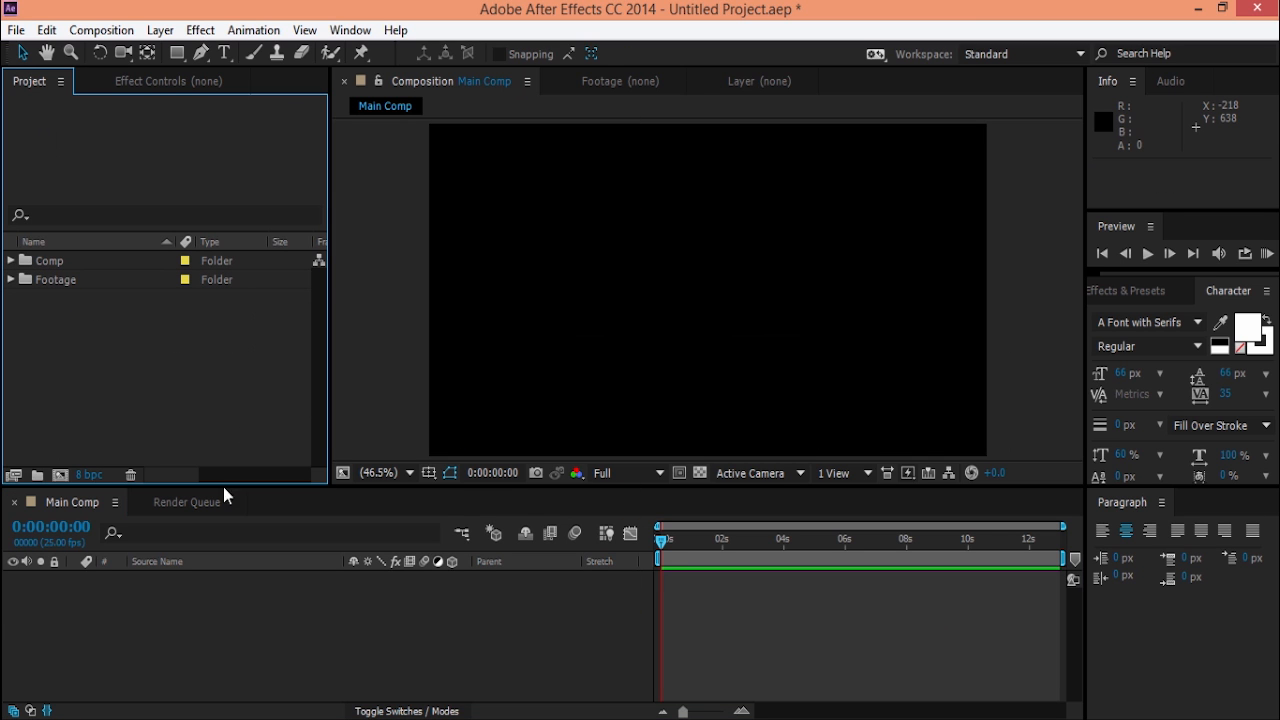
- Duplicate the flat 3D Ground.png tile repeatedly with Ctrl+D to cover the floor
{"action": "left_click", "coordinate": [83, 317]}
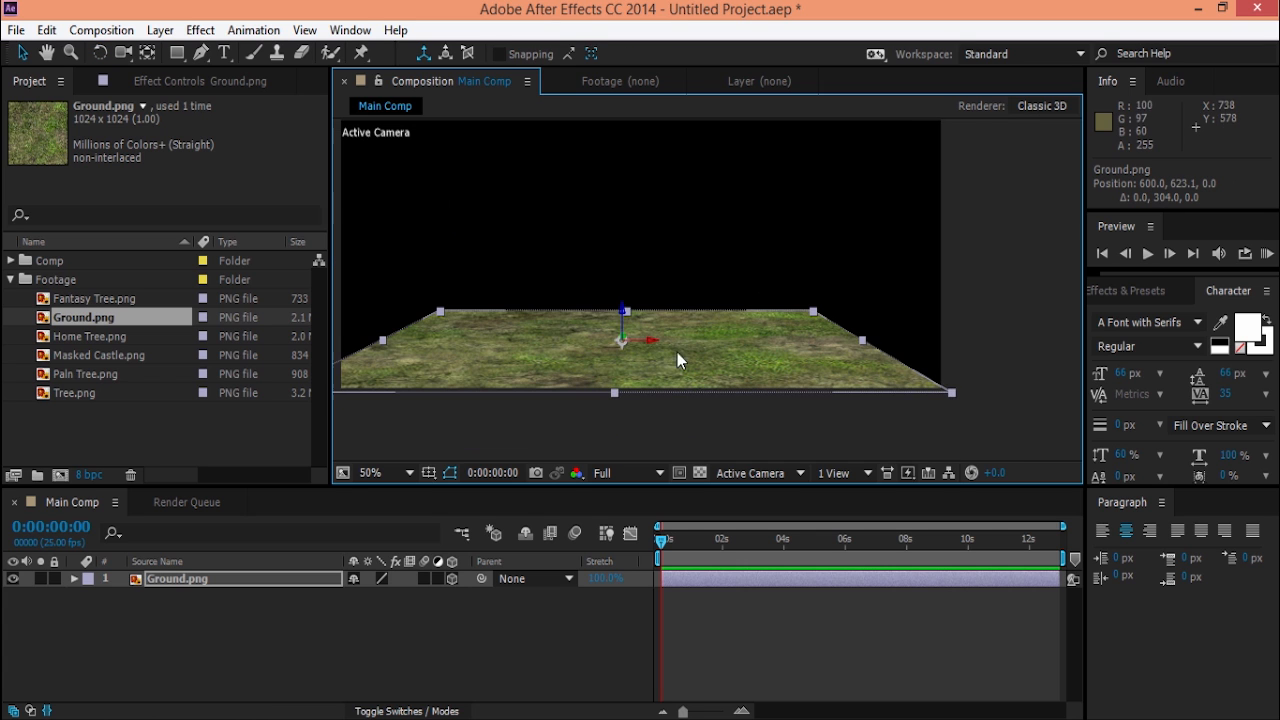
{"action": "key", "text": "ctrl+d"}
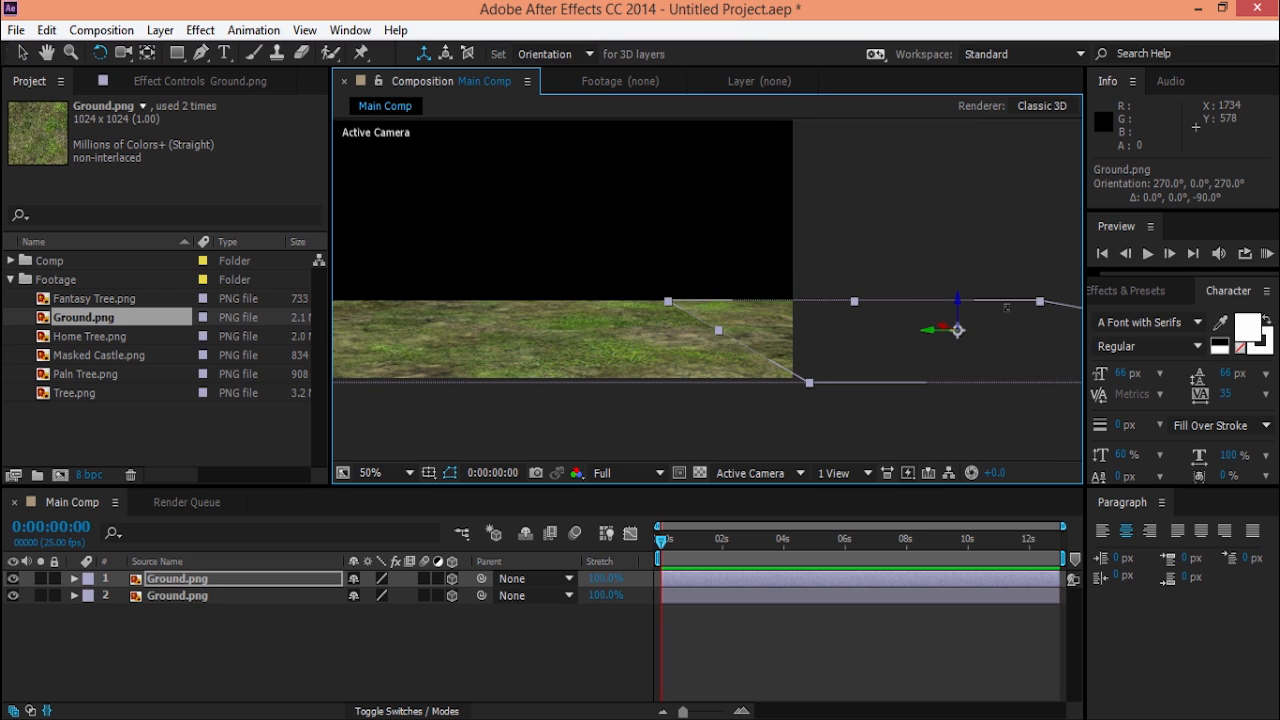
{"action": "key", "text": "ctrl+d"}
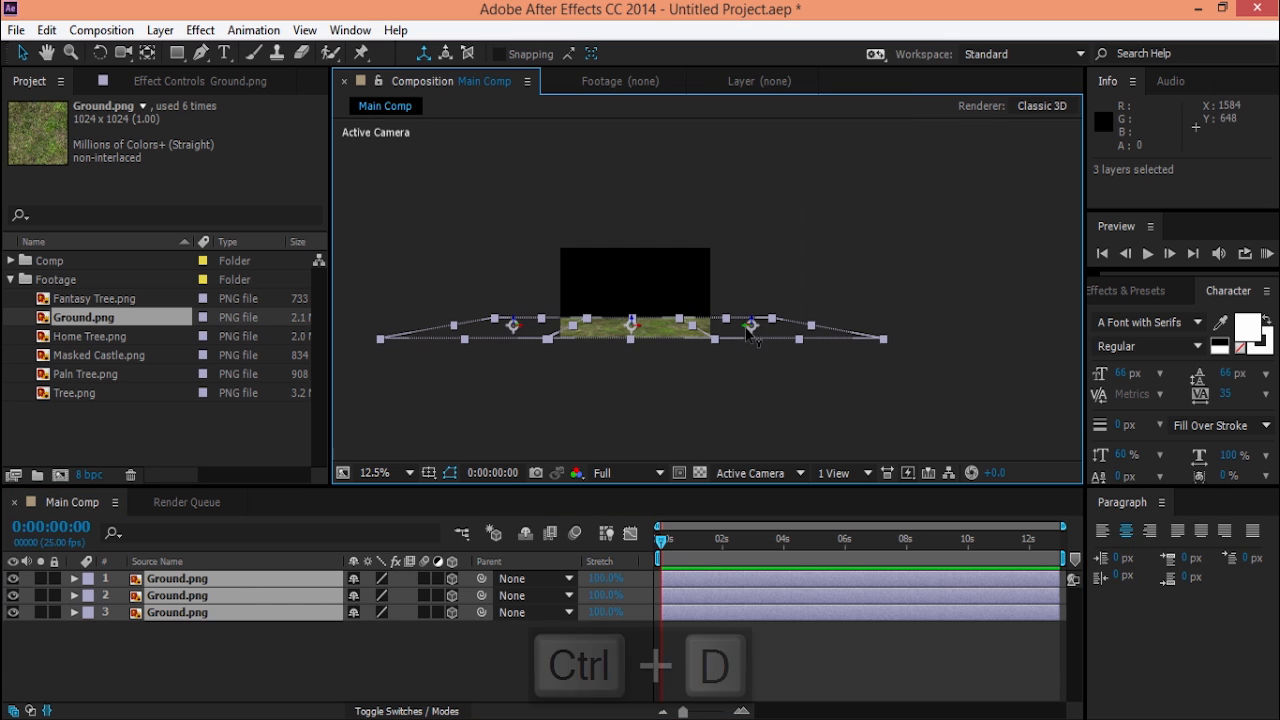
{"action": "key", "text": "ctrl+d"}
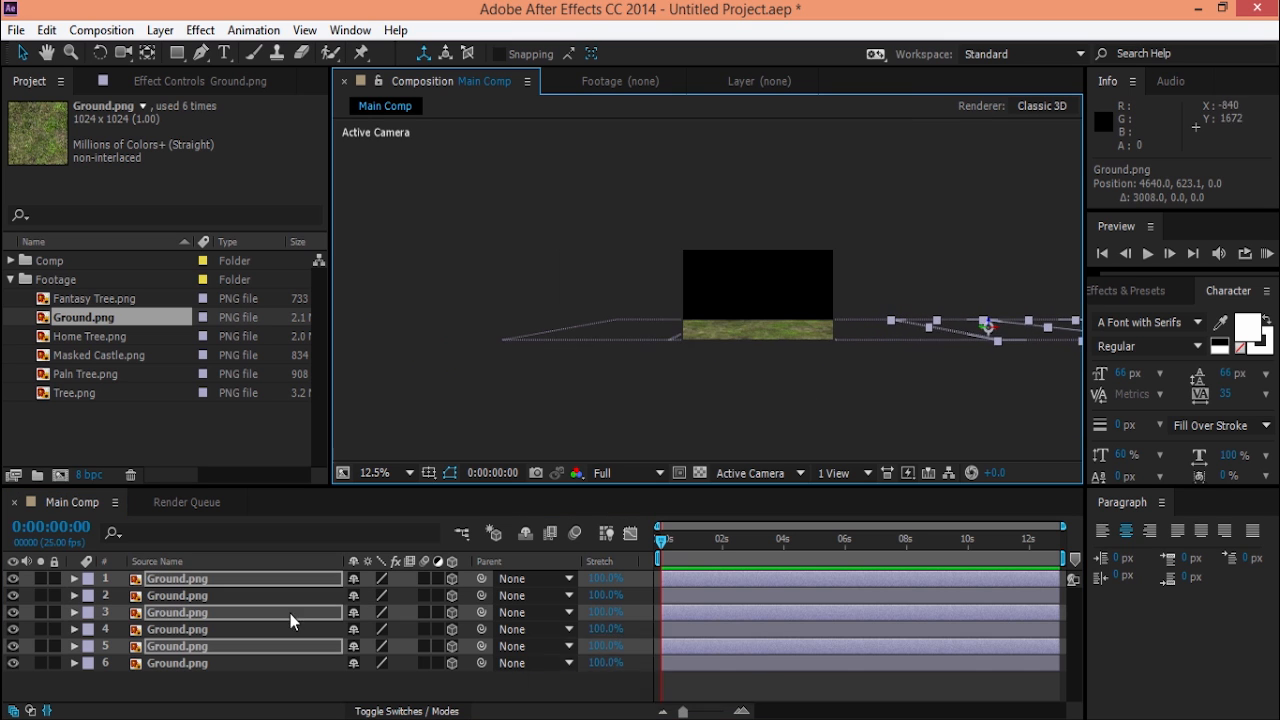
{"action": "key", "text": "ctrl+d"}
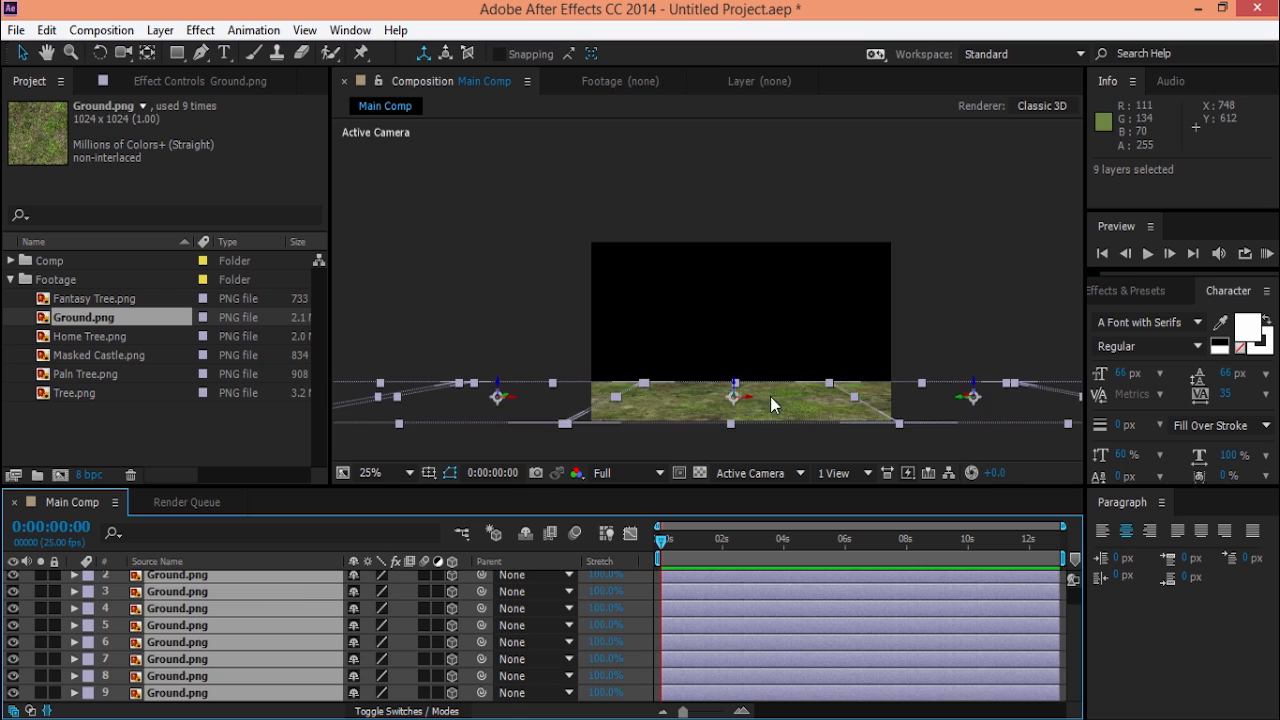
{"action": "key", "text": "ctrl+d"}
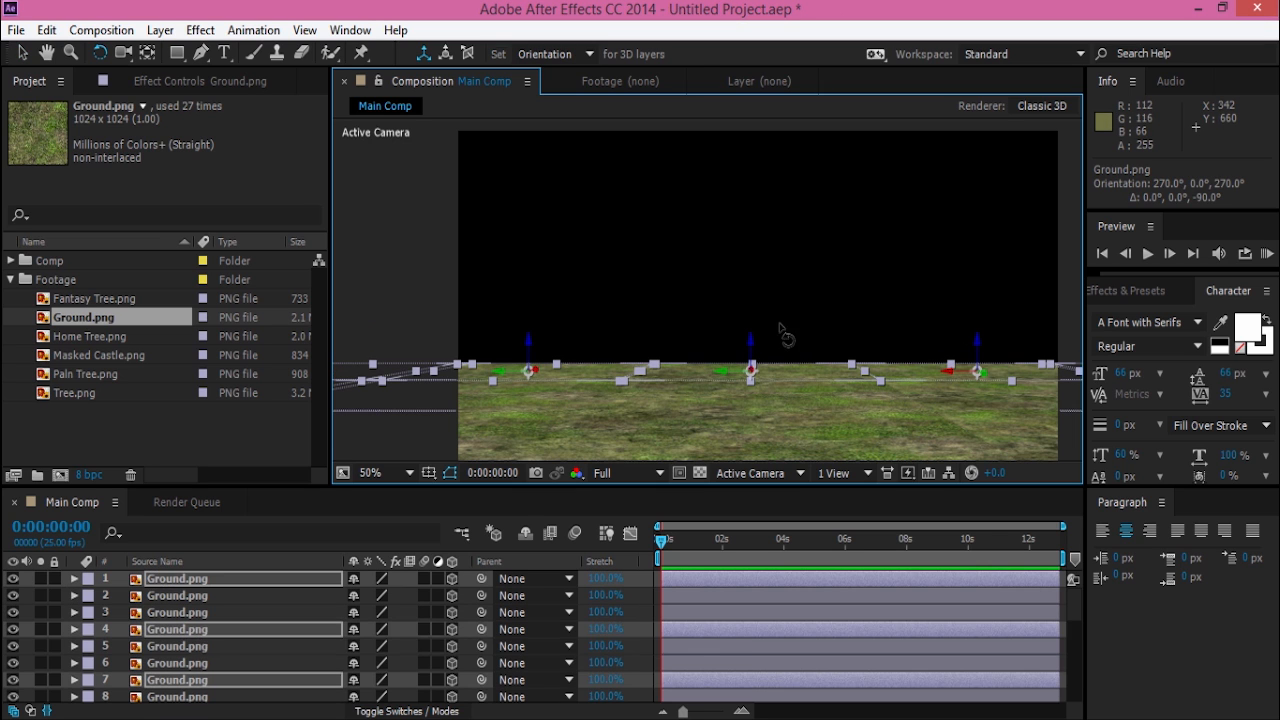
{"action": "key", "text": "ctrl+z"}
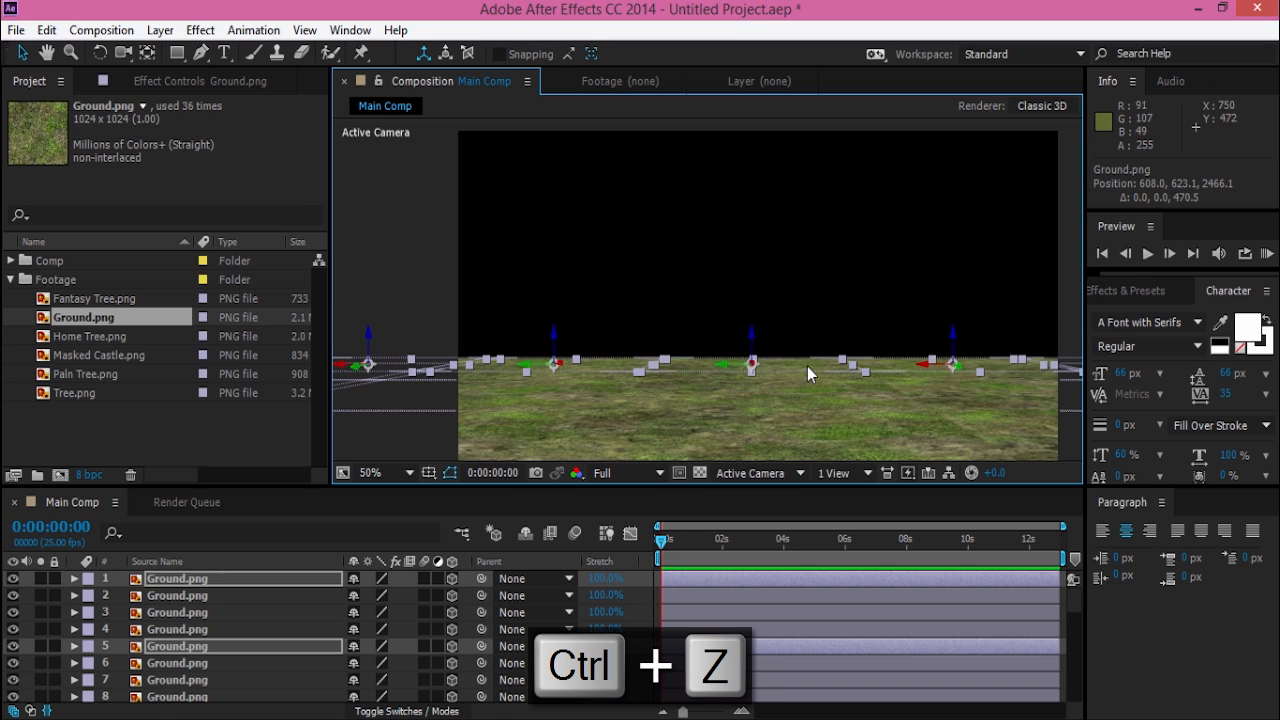
{"action": "key", "text": "ctrl+z"}
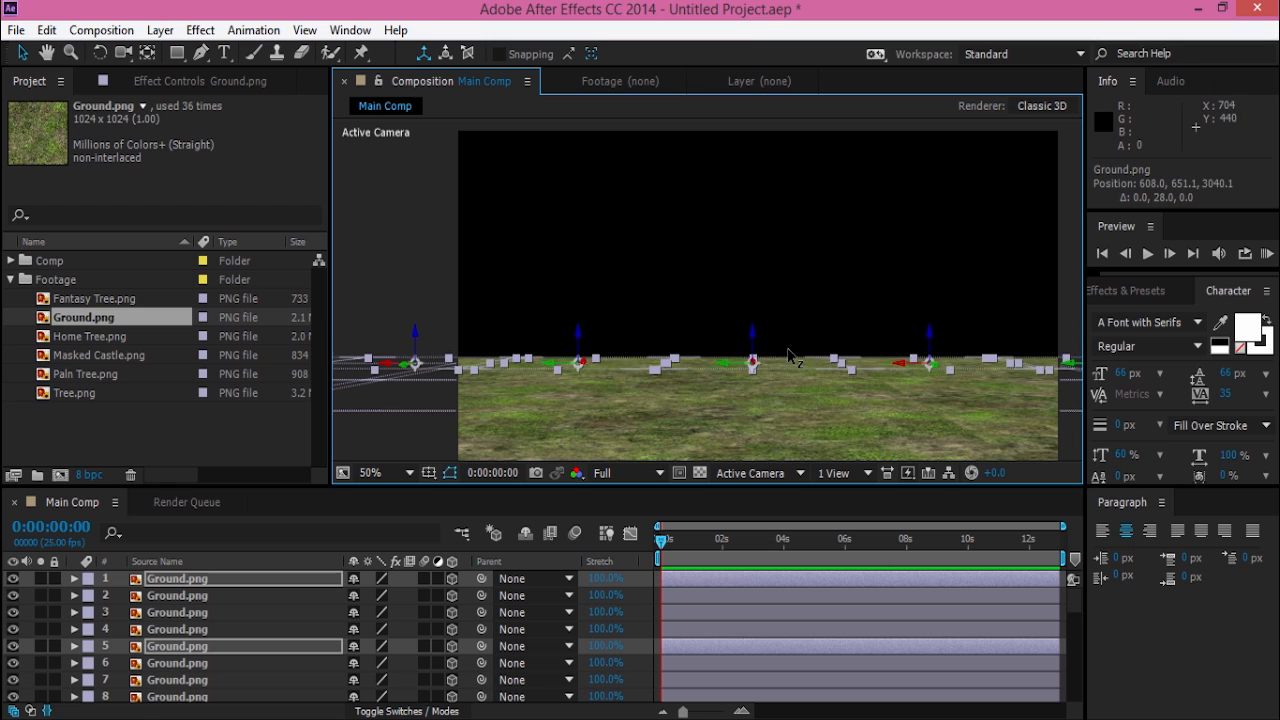
{"action": "key", "text": "ctrl+d"}
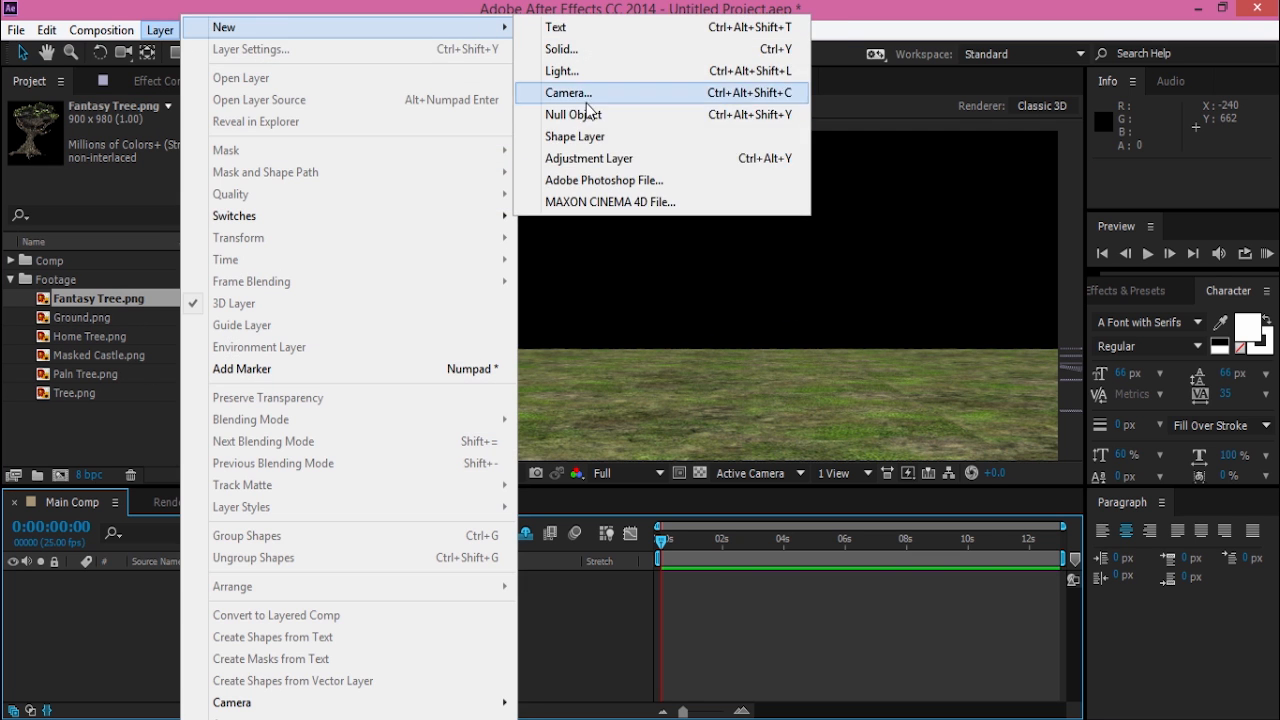
- Add a new camera layer and a null object through Layer > New
{"action": "left_click", "coordinate": [568, 92]}
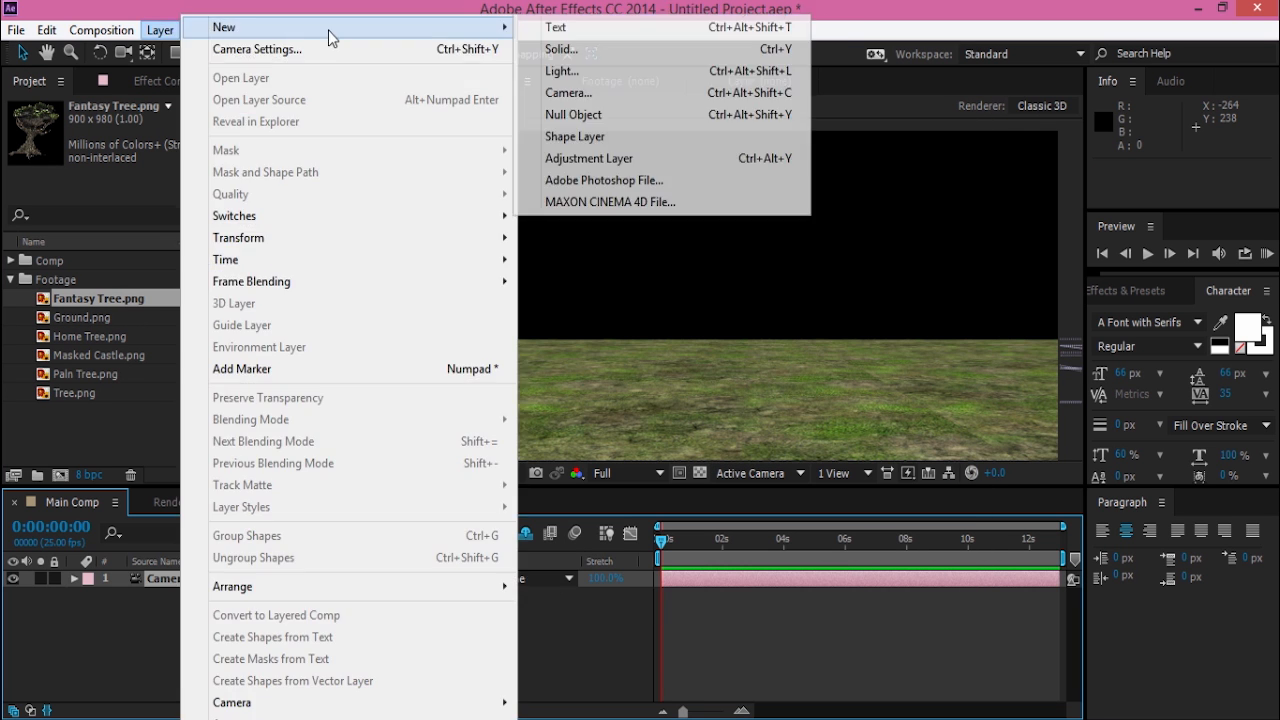
{"action": "left_click", "coordinate": [574, 114]}
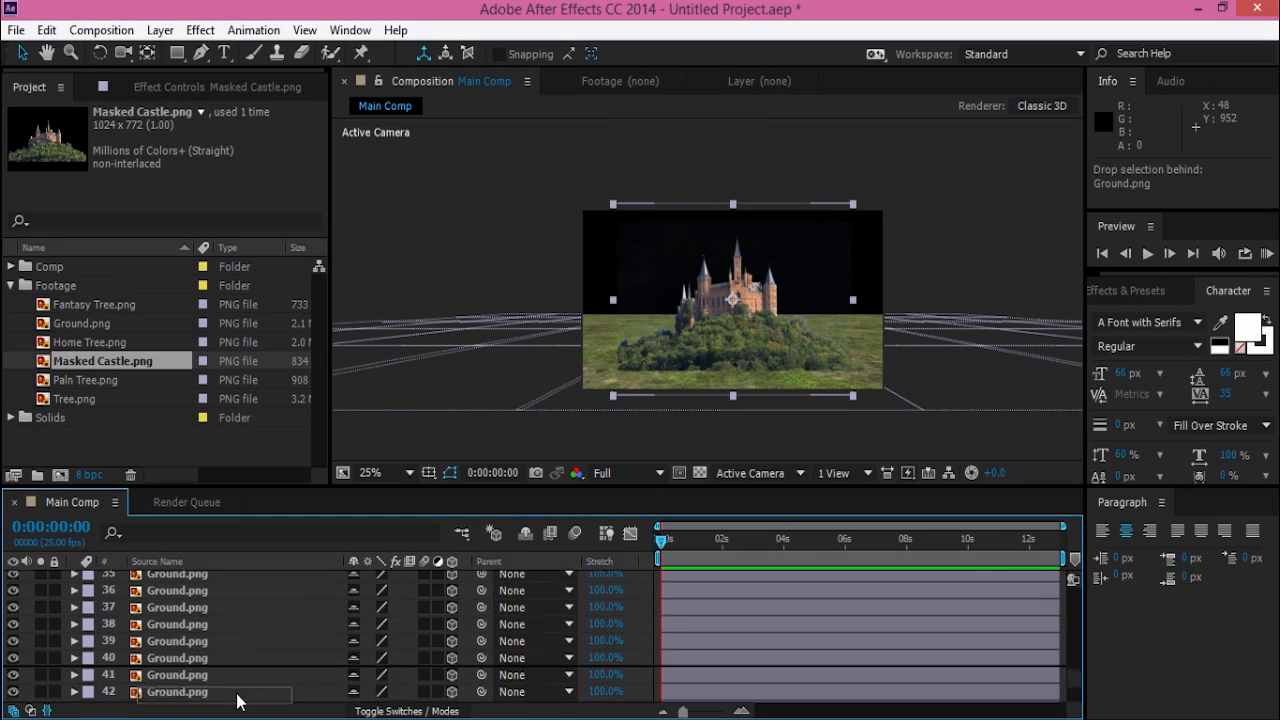
- Precompose the selected Ground layers into a single precomp named Grounds
{"action": "key", "text": "ctrl+shift+c"}
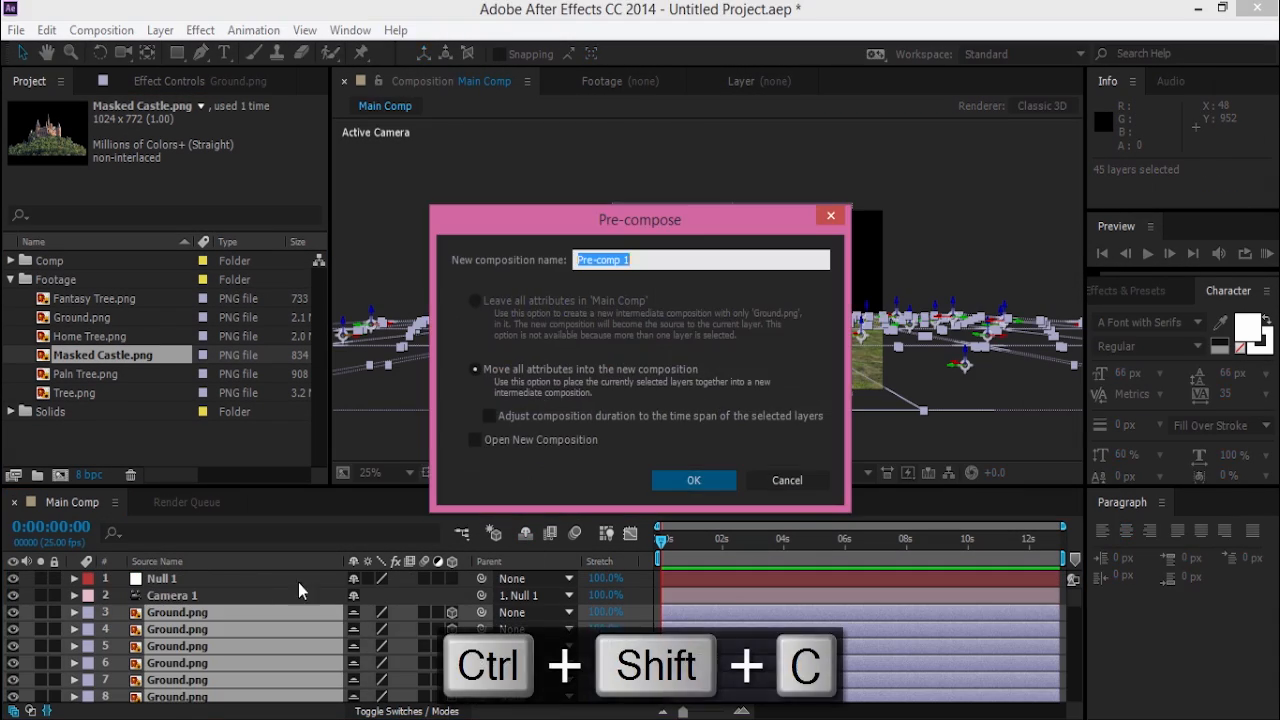
{"action": "left_click", "coordinate": [693, 480]}
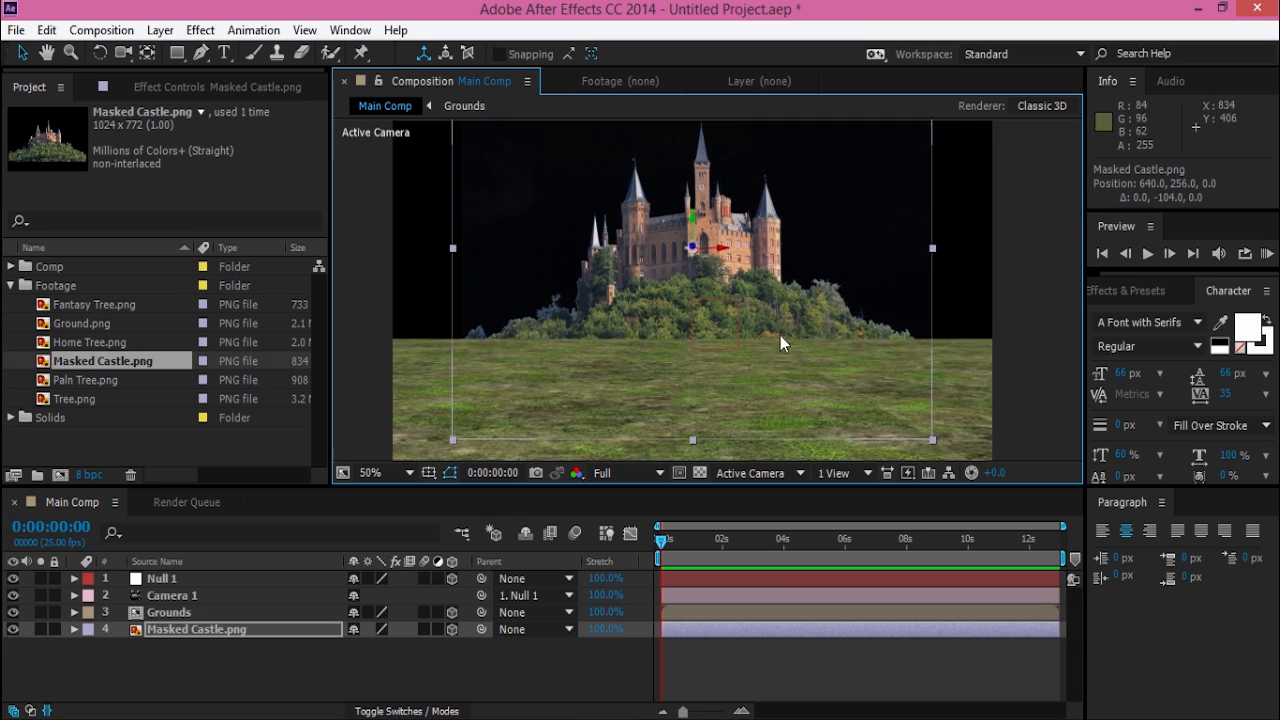
- Import Forest BG.jpg and move it into place behind the castle
{"action": "left_click", "coordinate": [76, 398]}
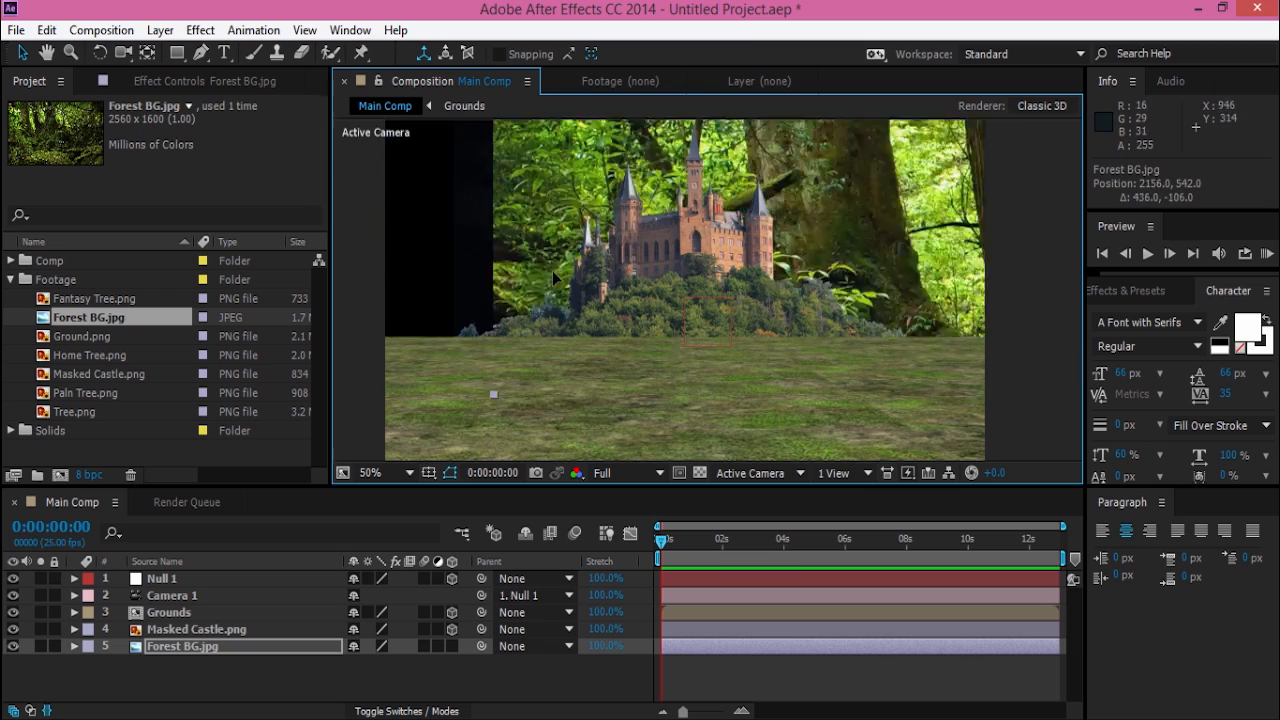
{"action": "key", "text": "ctrl+z"}
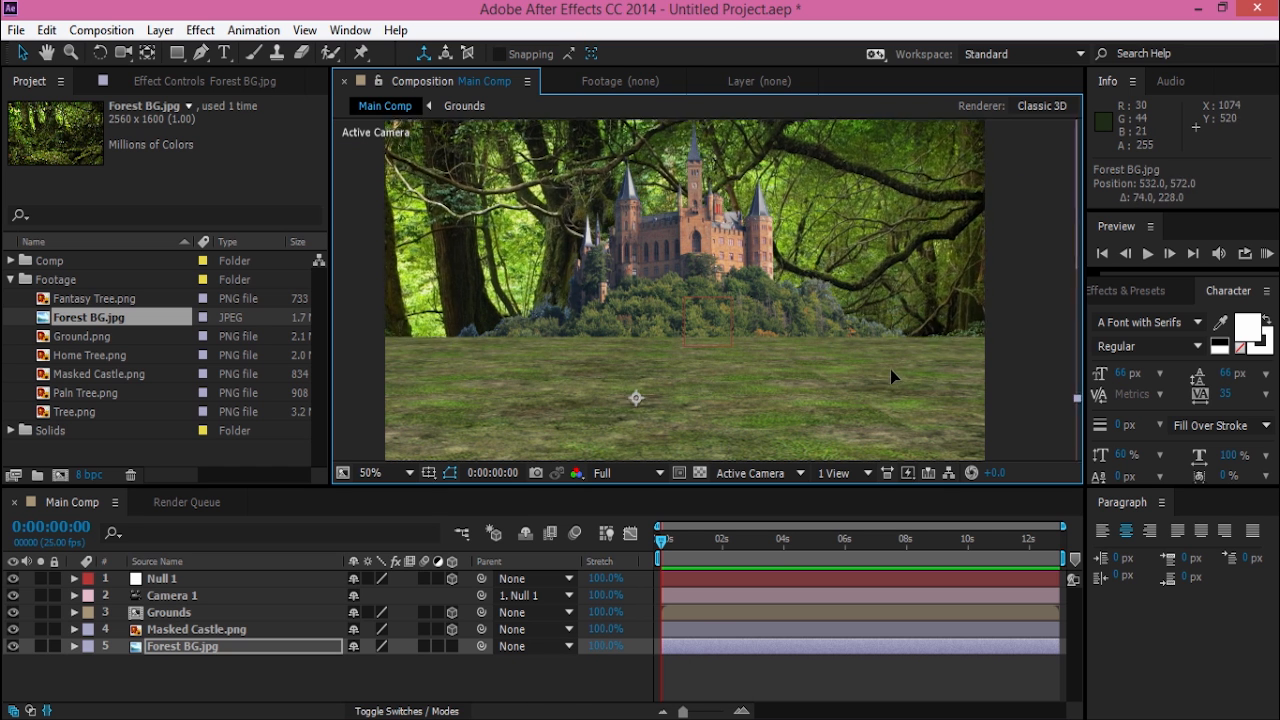
{"action": "left_click_drag", "start_coordinate": [893, 377], "coordinate": [760, 302]}
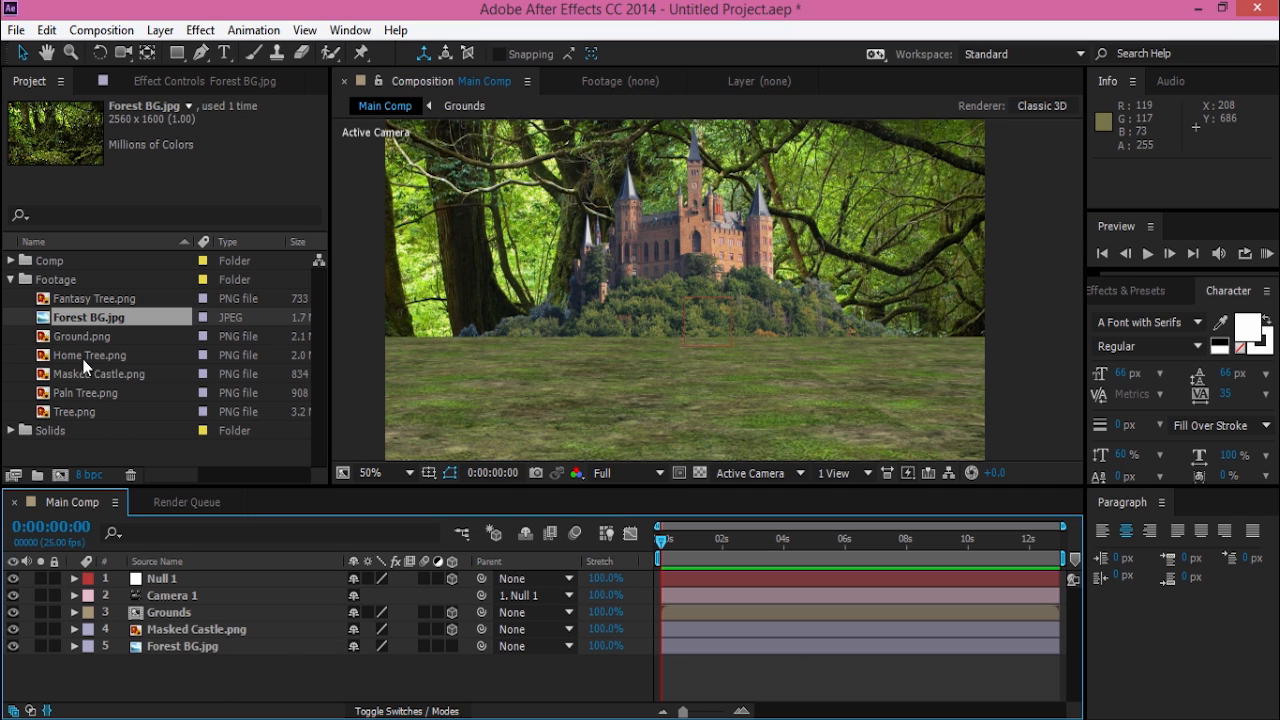
{"action": "left_click", "coordinate": [95, 392]}
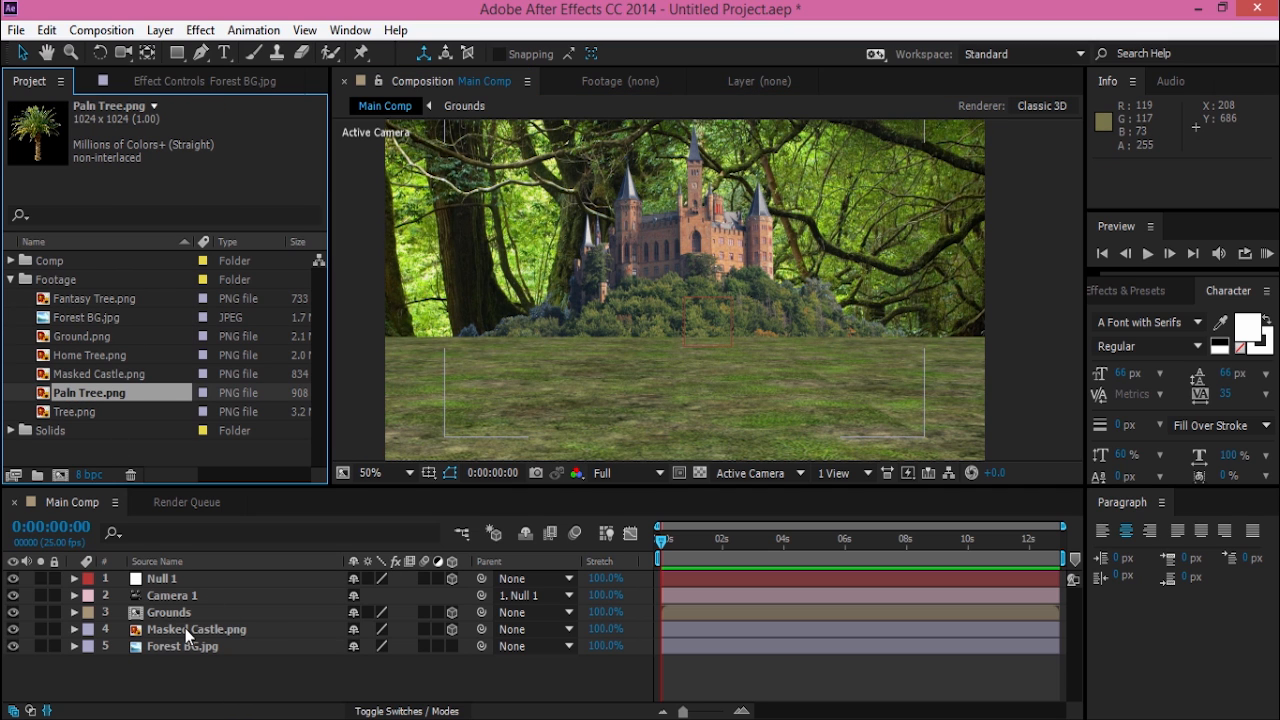
- Apply Color Matcher to Forest BG.jpg with Target Layer set to 3. Grounds
{"action": "left_click", "coordinate": [200, 29]}
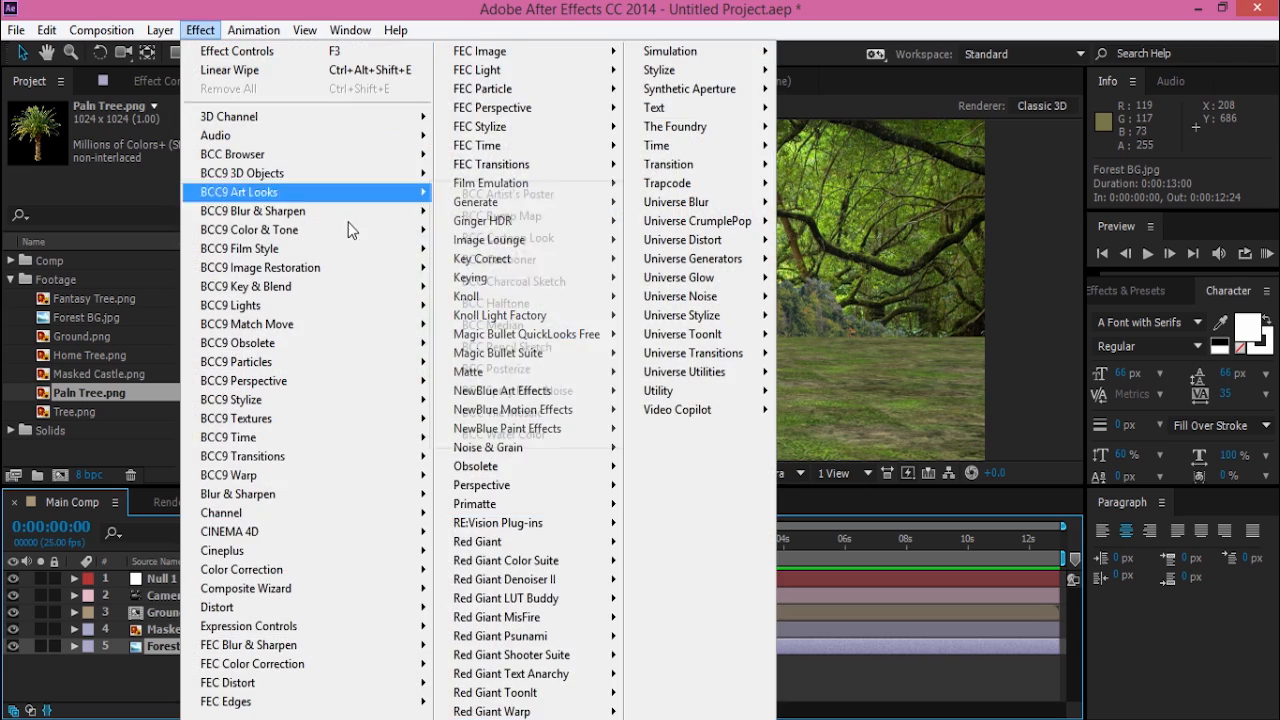
{"action": "mouse_move", "coordinate": [527, 334]}
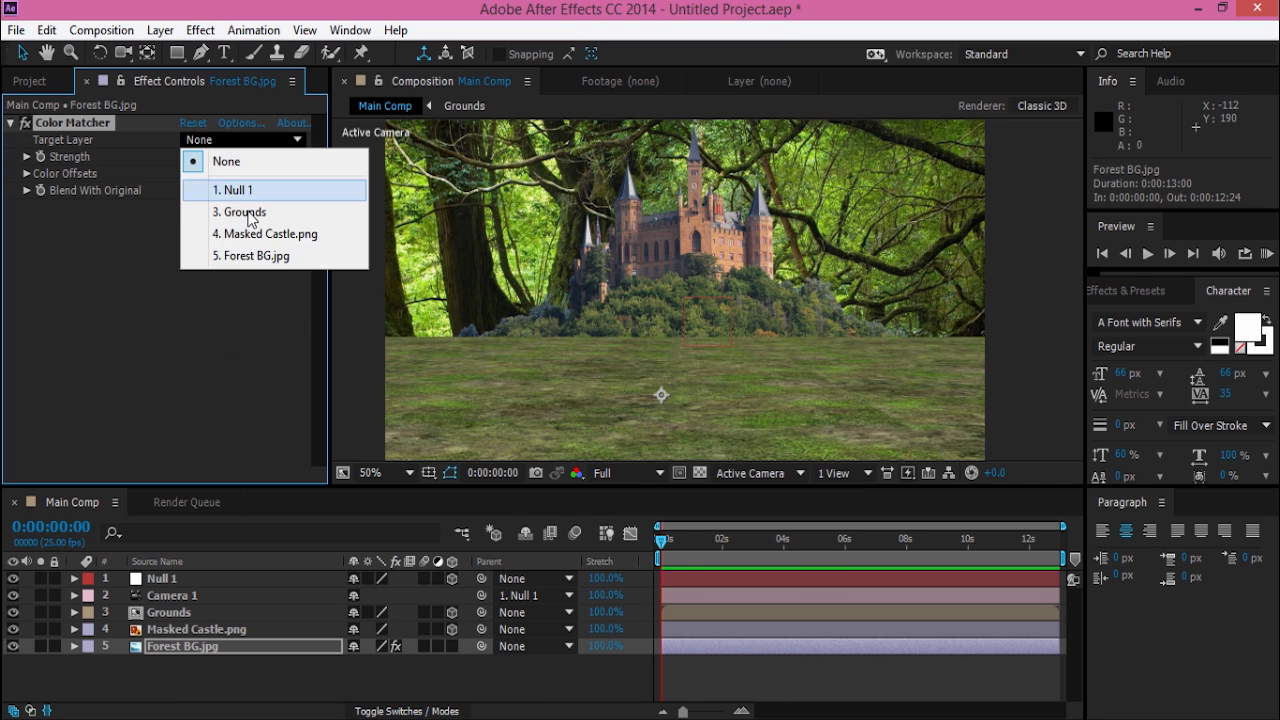
{"action": "left_click", "coordinate": [240, 211]}
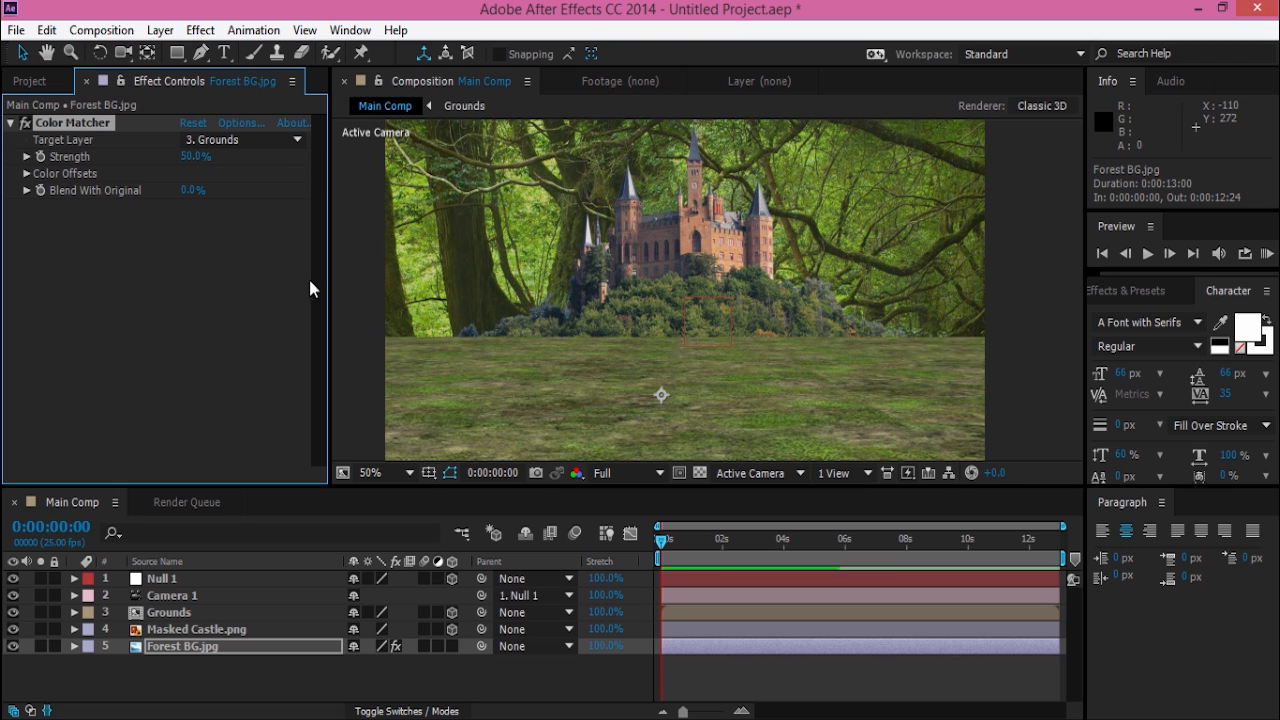
{"action": "left_click", "coordinate": [199, 30]}
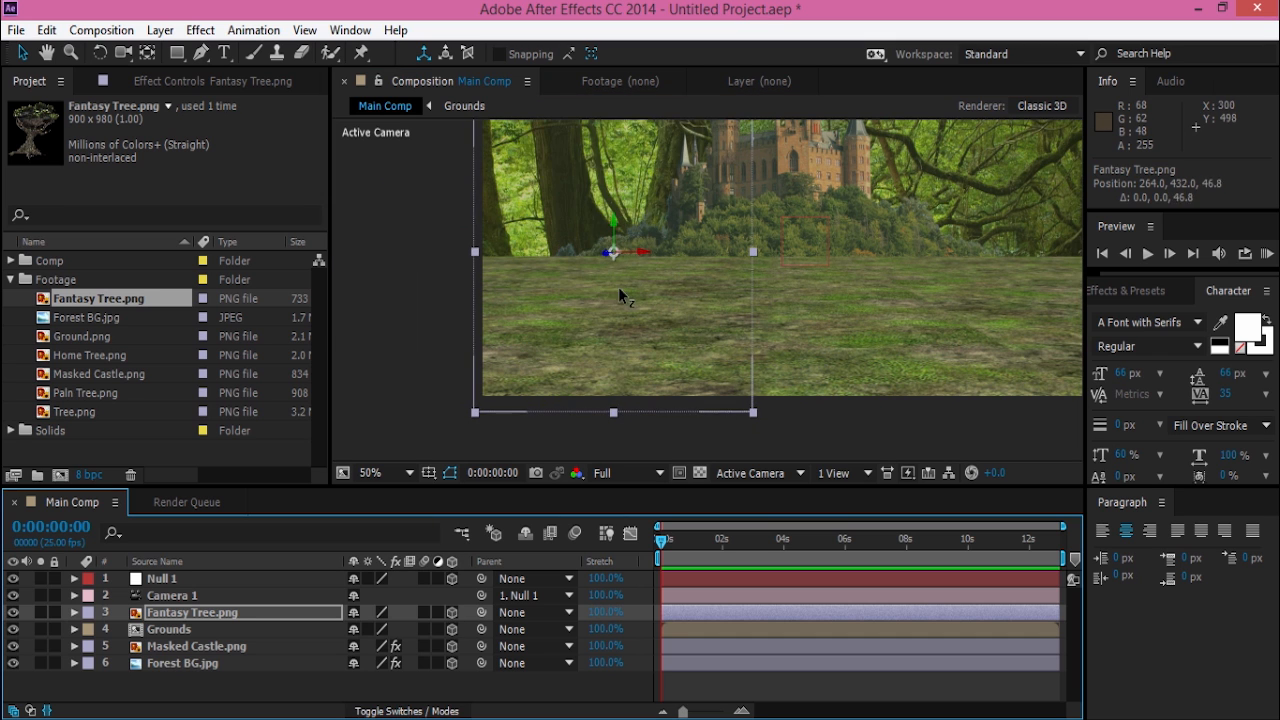
- Position and scale 3D Fantasy Tree.png as a large foreground tree before the castle
{"action": "left_click", "coordinate": [835, 472]}
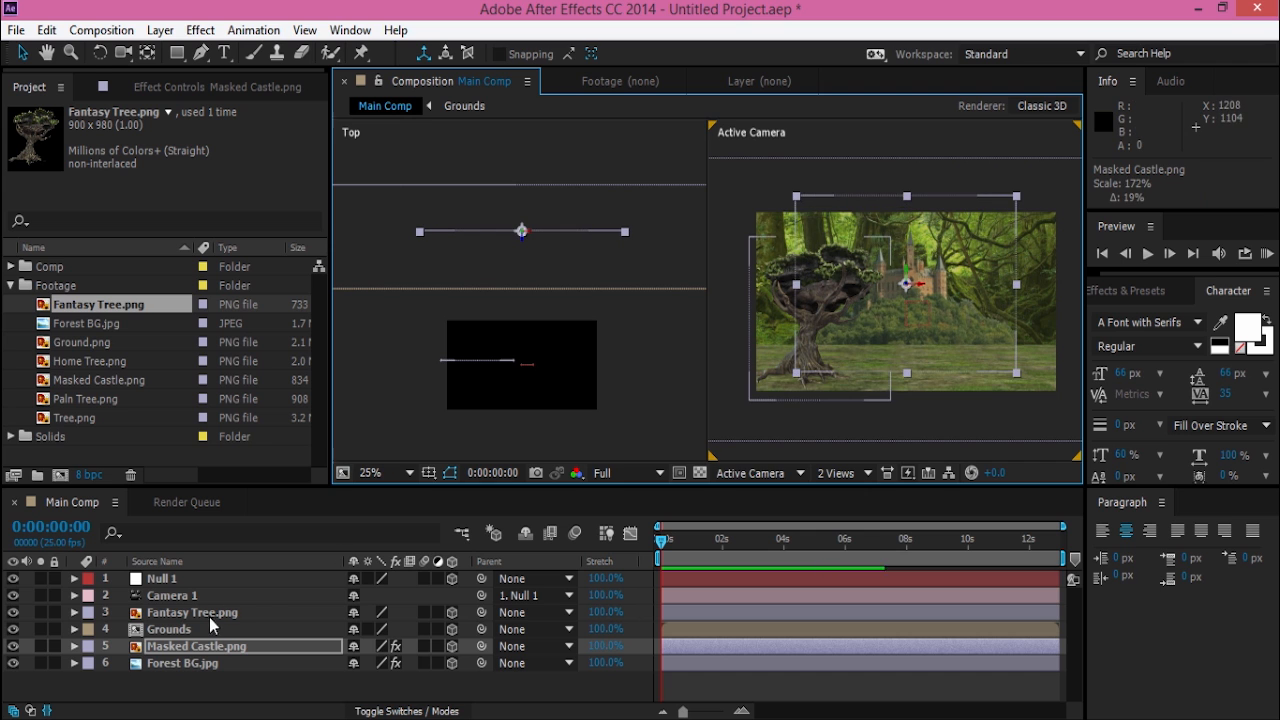
{"action": "left_click", "coordinate": [192, 612]}
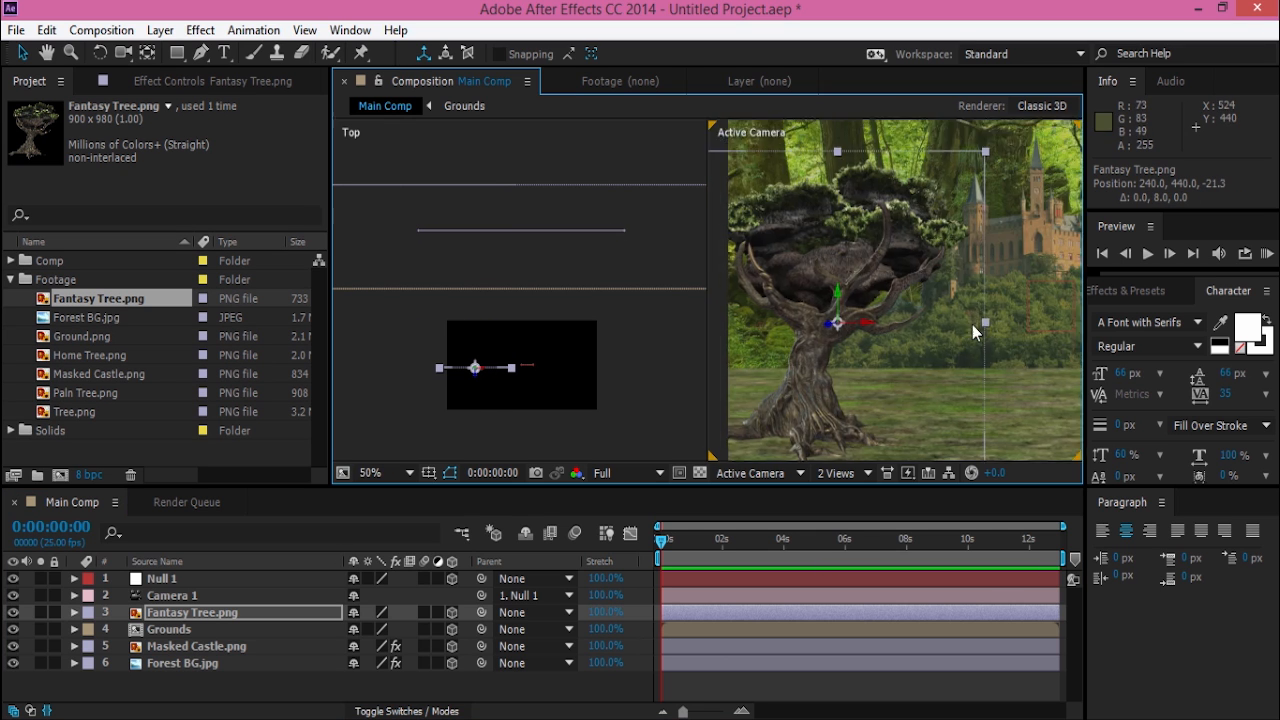
- Add Color Matcher targeting Grounds to Fantasy Tree.png and duplicate the tree layer
{"action": "left_click", "coordinate": [200, 29]}
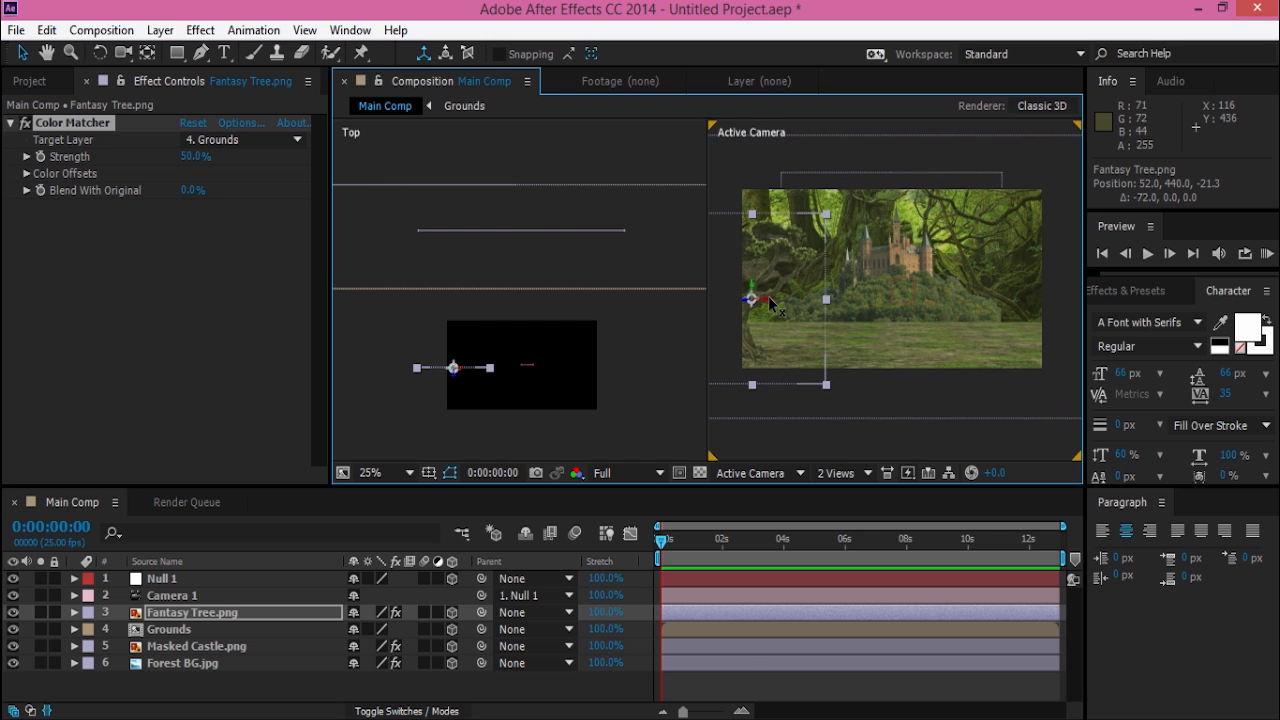
{"action": "key", "text": "ctrl+d"}
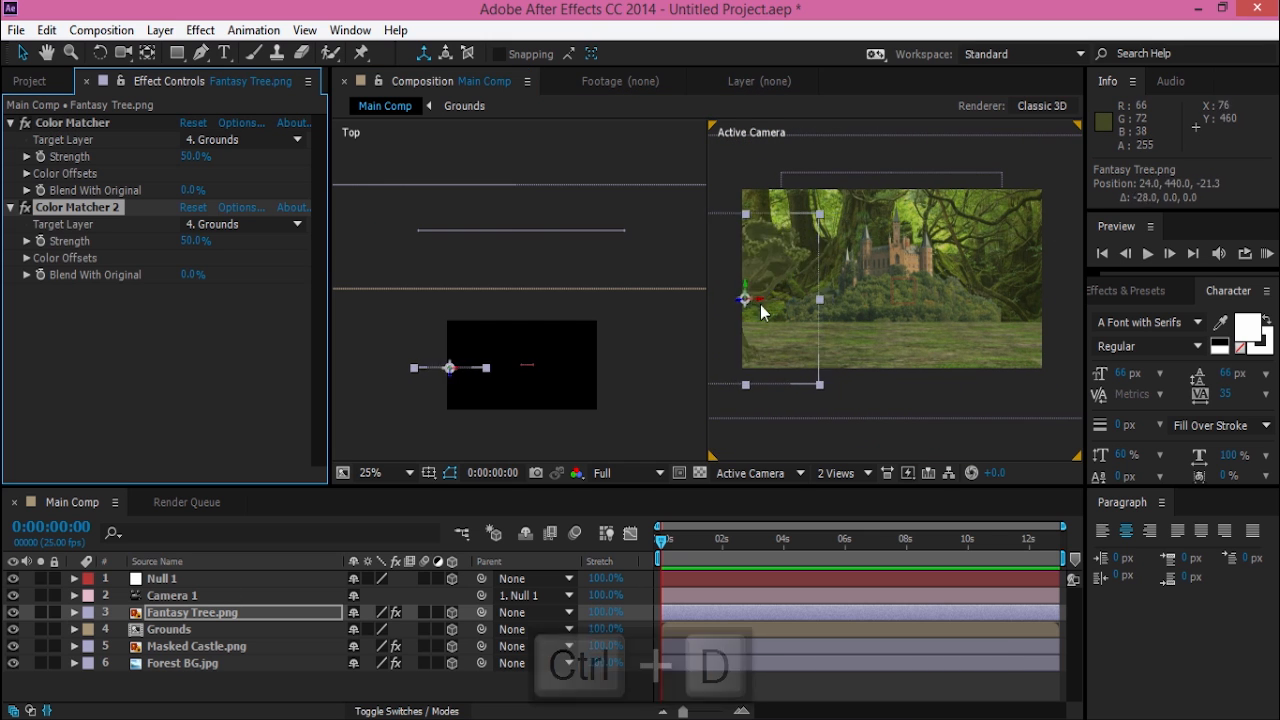
{"action": "key", "text": "ctrl+d"}
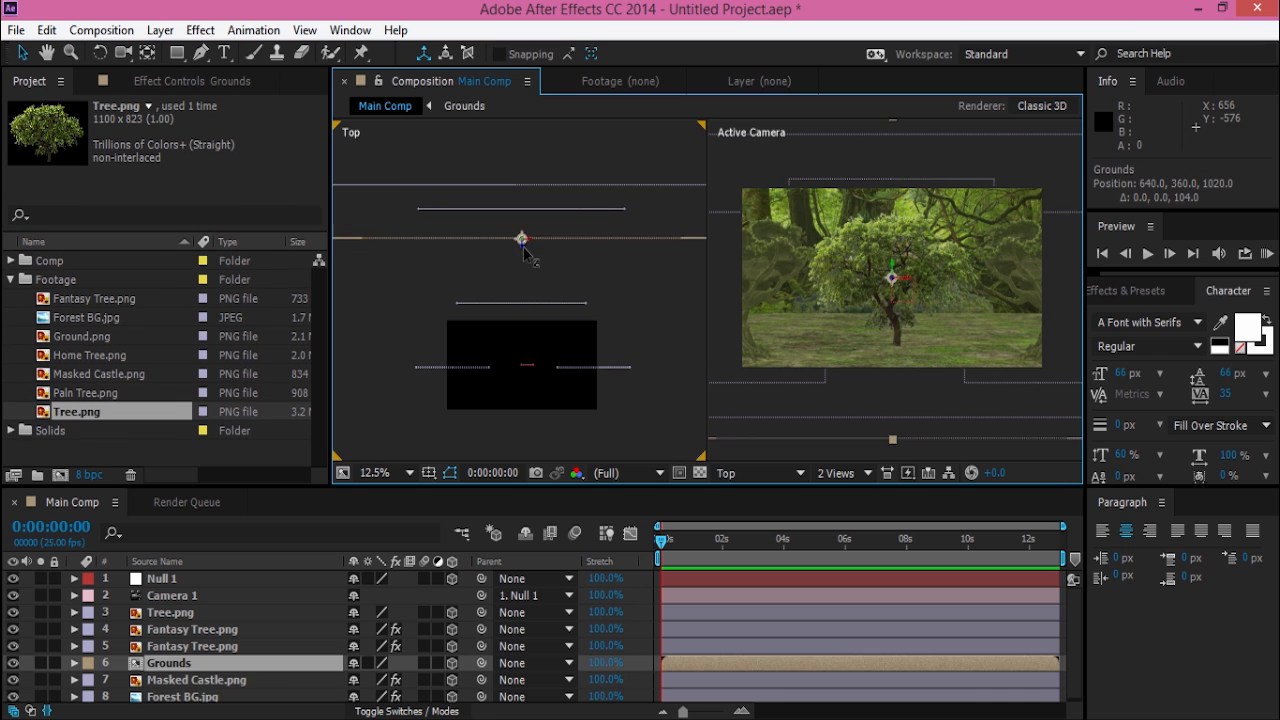
- Shift Tree.png beside the path in Top view, duplicate it, then return to 1 View
{"action": "left_click", "coordinate": [170, 612]}
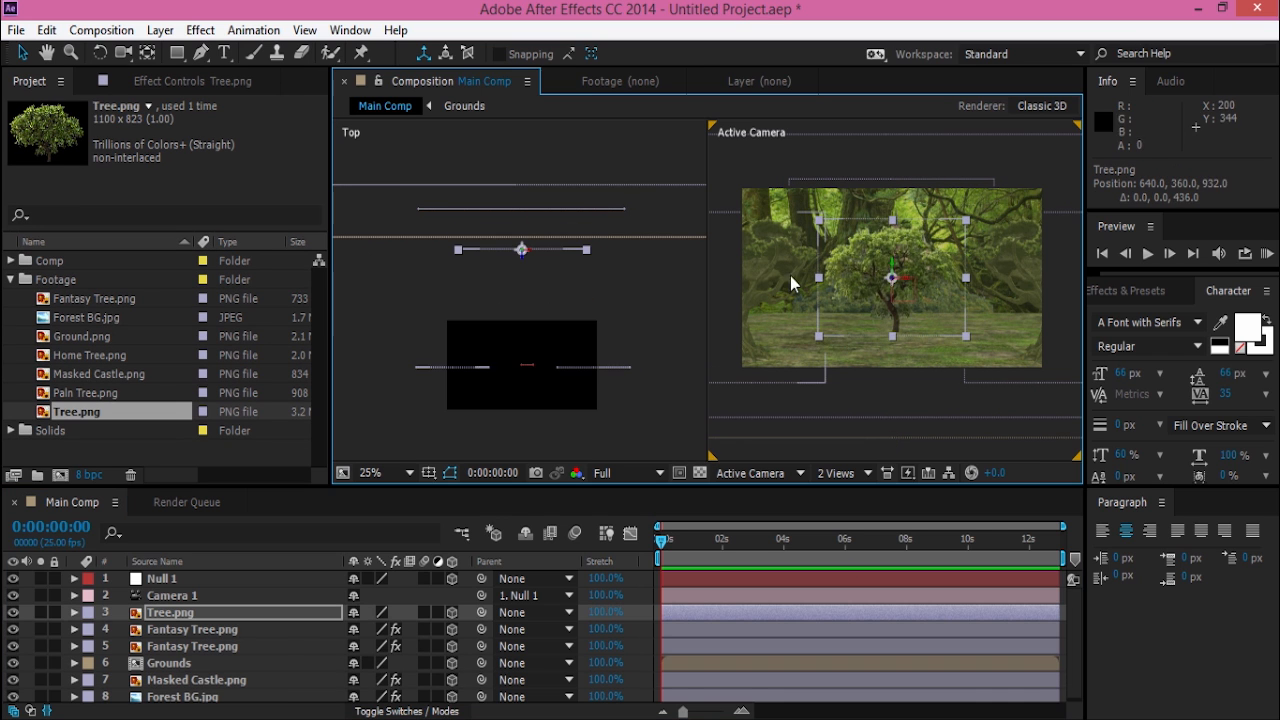
{"action": "left_click_drag", "start_coordinate": [790, 283], "coordinate": [607, 338]}
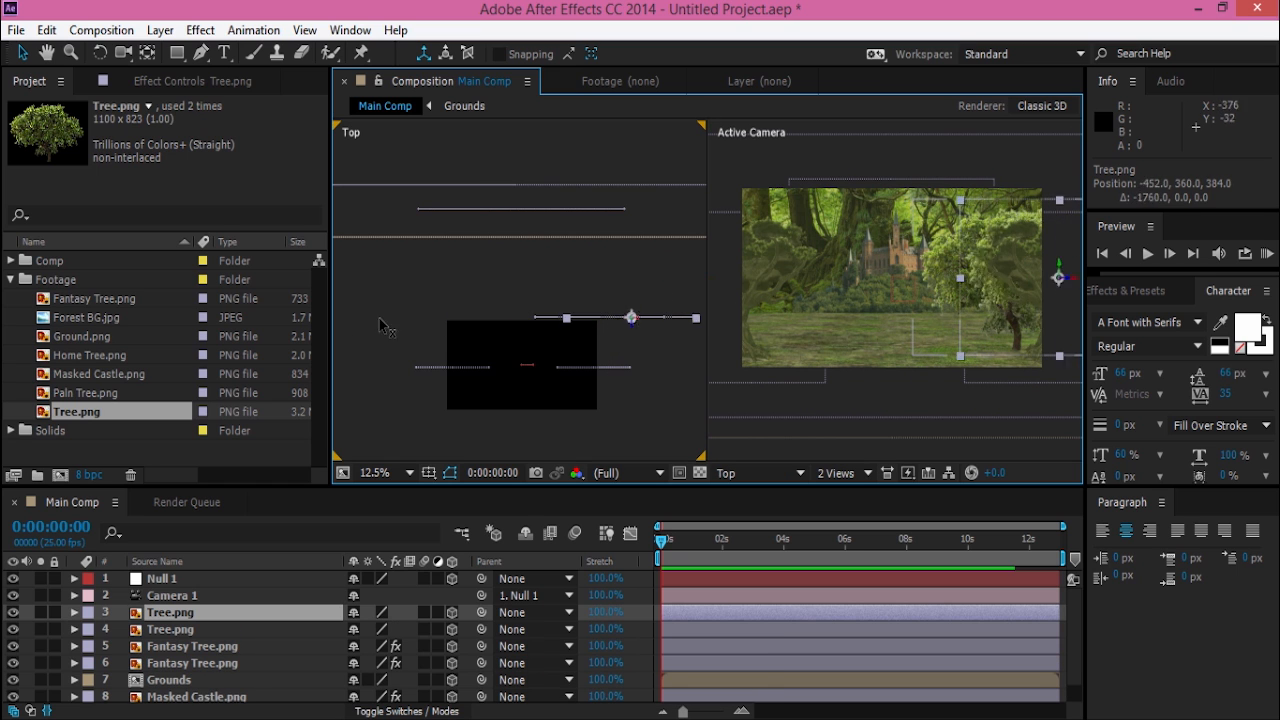
{"action": "key", "text": "ctrl+d"}
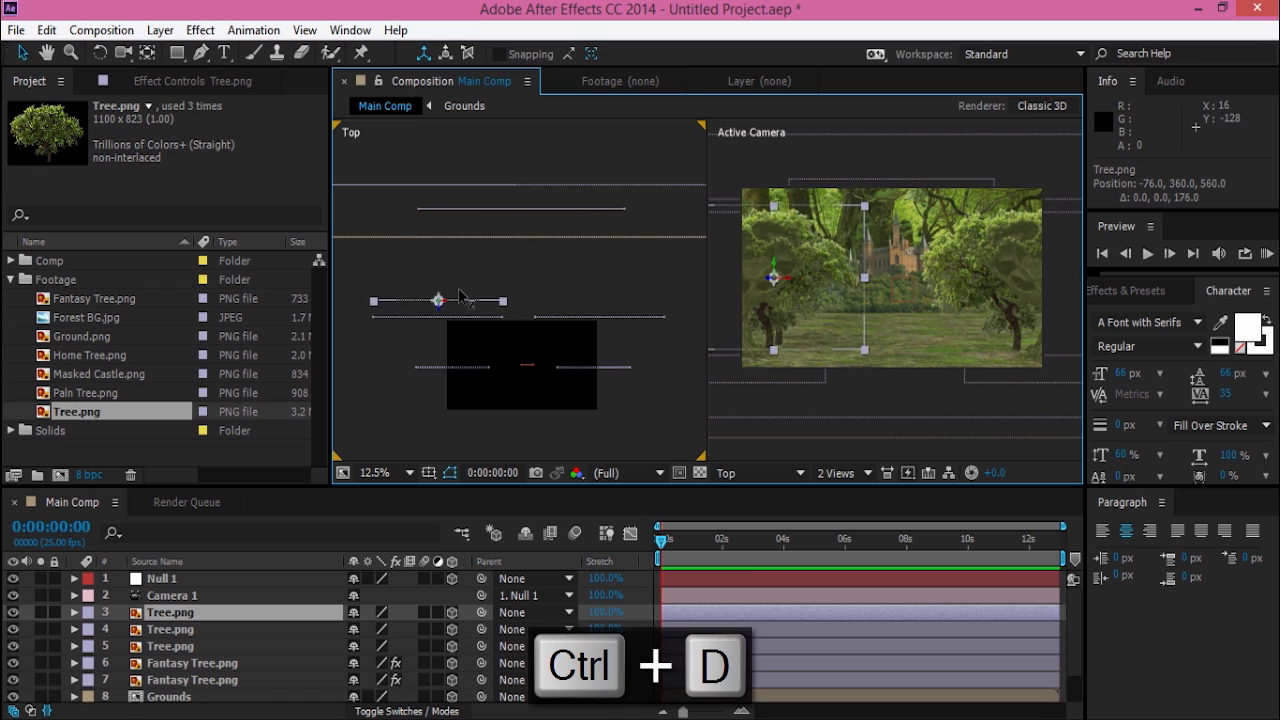
{"action": "key", "text": "ctrl+d"}
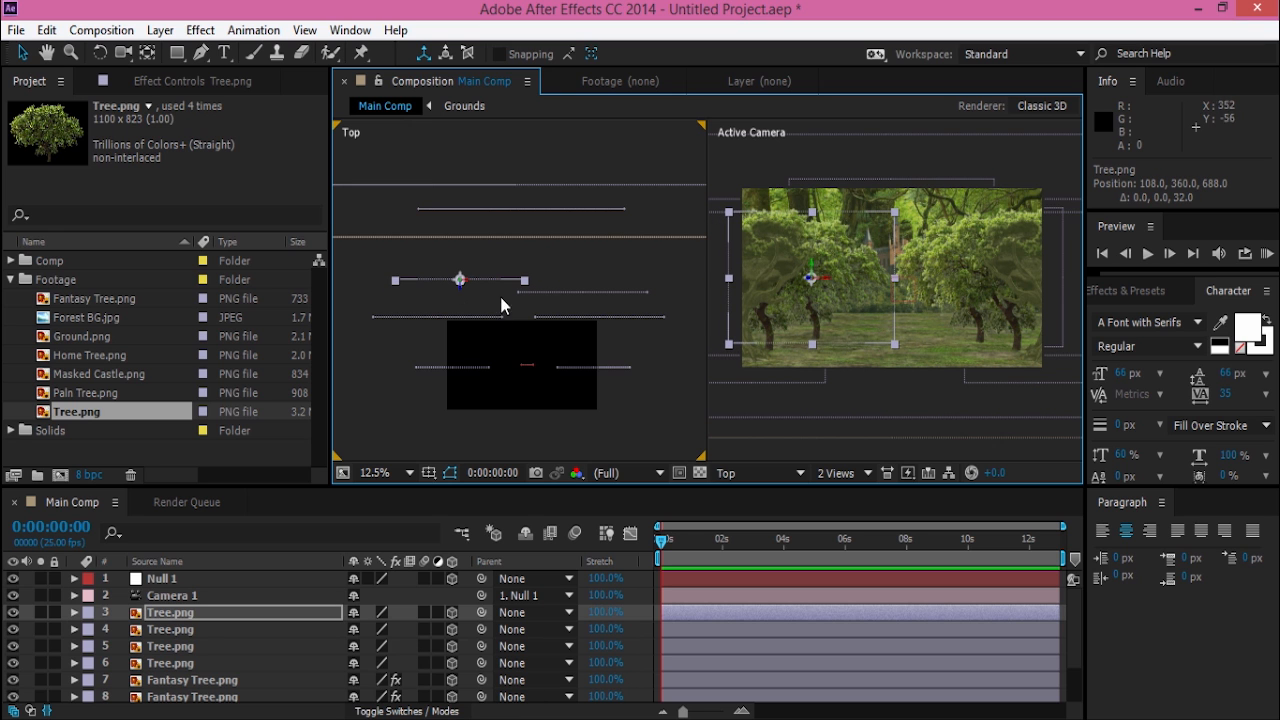
{"action": "left_click", "coordinate": [162, 578]}
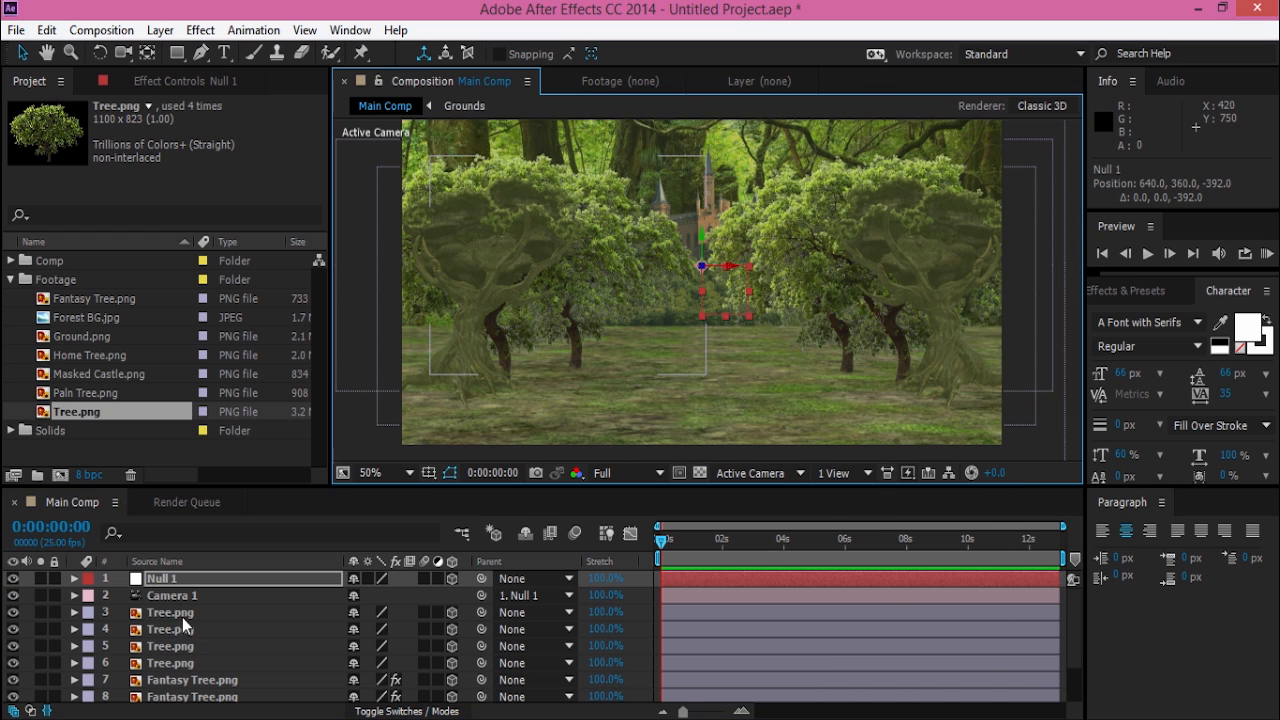
- Paste Color Matcher onto the Tree.png copies and move Camera 1 toward the castle
{"action": "left_click", "coordinate": [200, 29]}
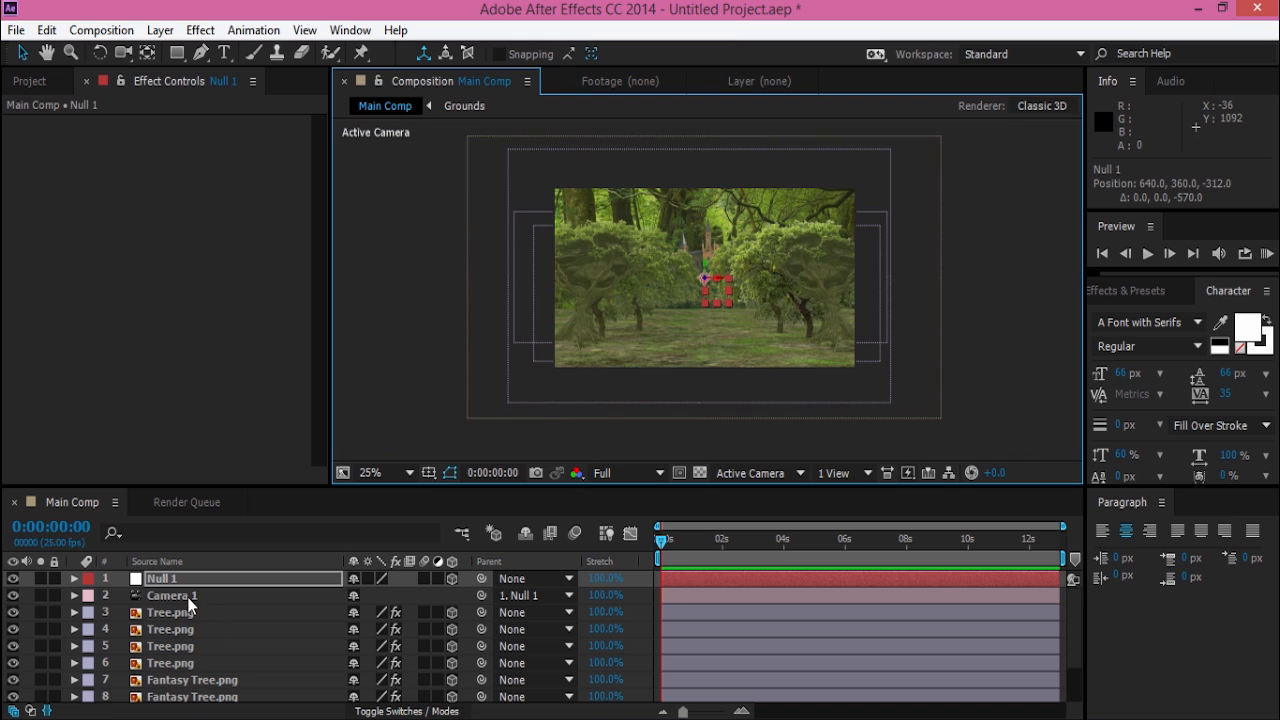
{"action": "left_click", "coordinate": [170, 612]}
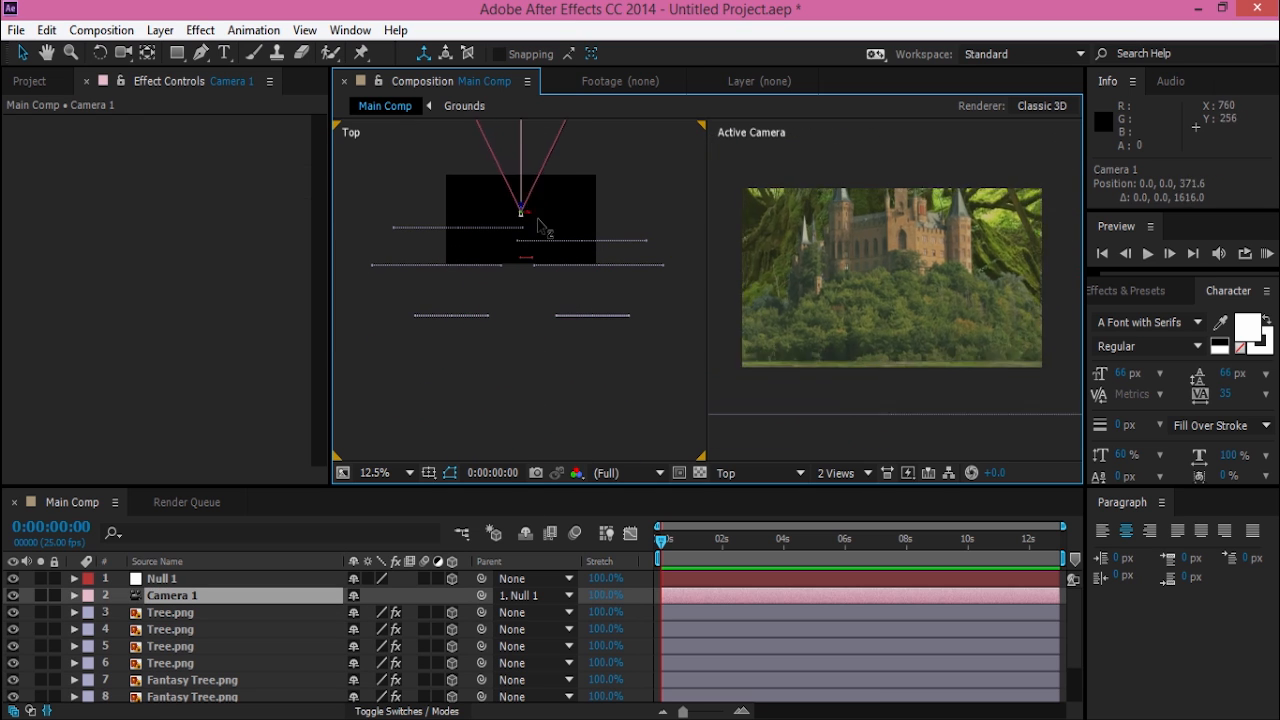
- Drag Null 1's position to push the camera toward the castle at two seconds
{"action": "left_click_drag", "start_coordinate": [538, 225], "coordinate": [520, 363]}
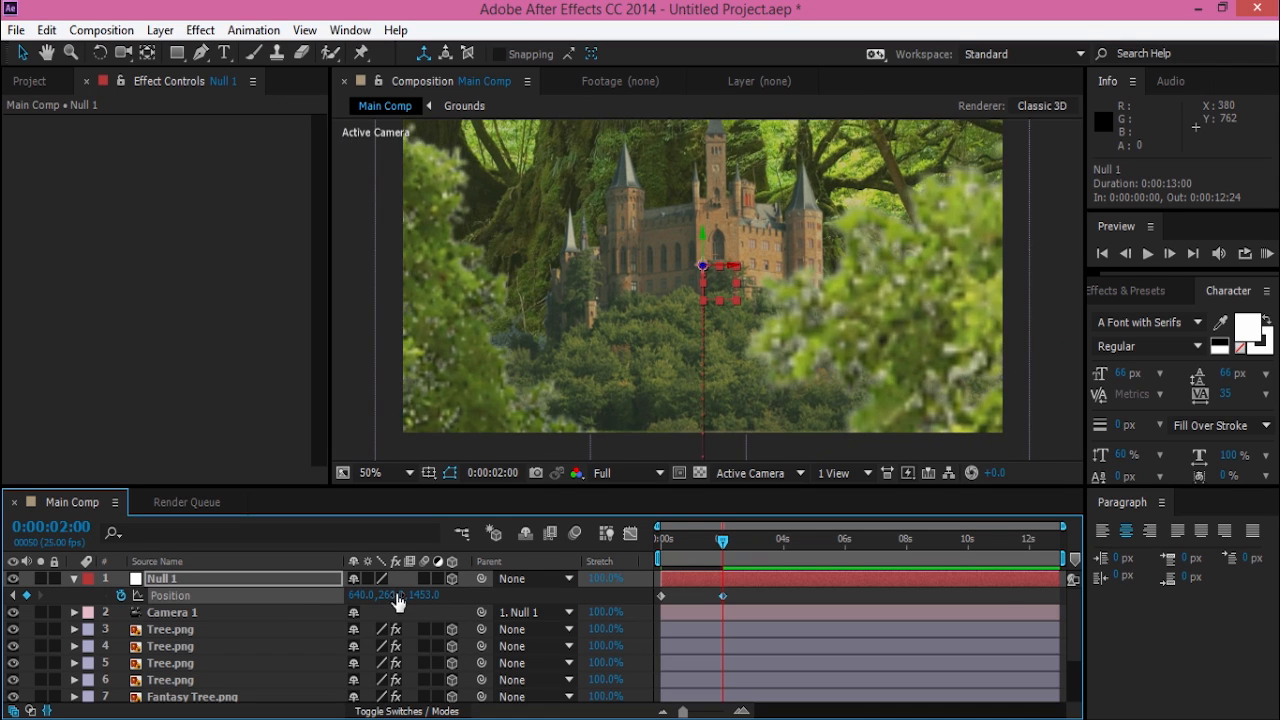
- Add further Null 1 position keyframes, undo a misstep, ease them, and scrub the push-in
{"action": "left_click_drag", "start_coordinate": [400, 595], "coordinate": [380, 595]}
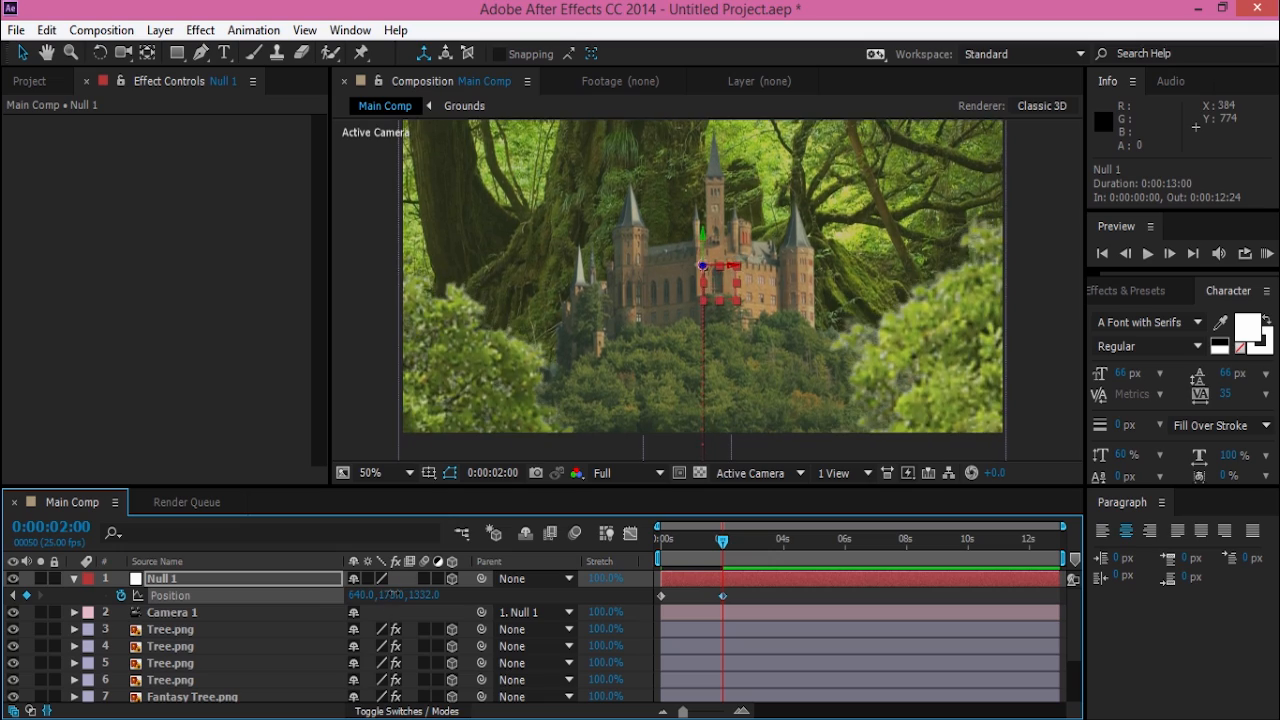
{"action": "key", "text": "ctrl+z"}
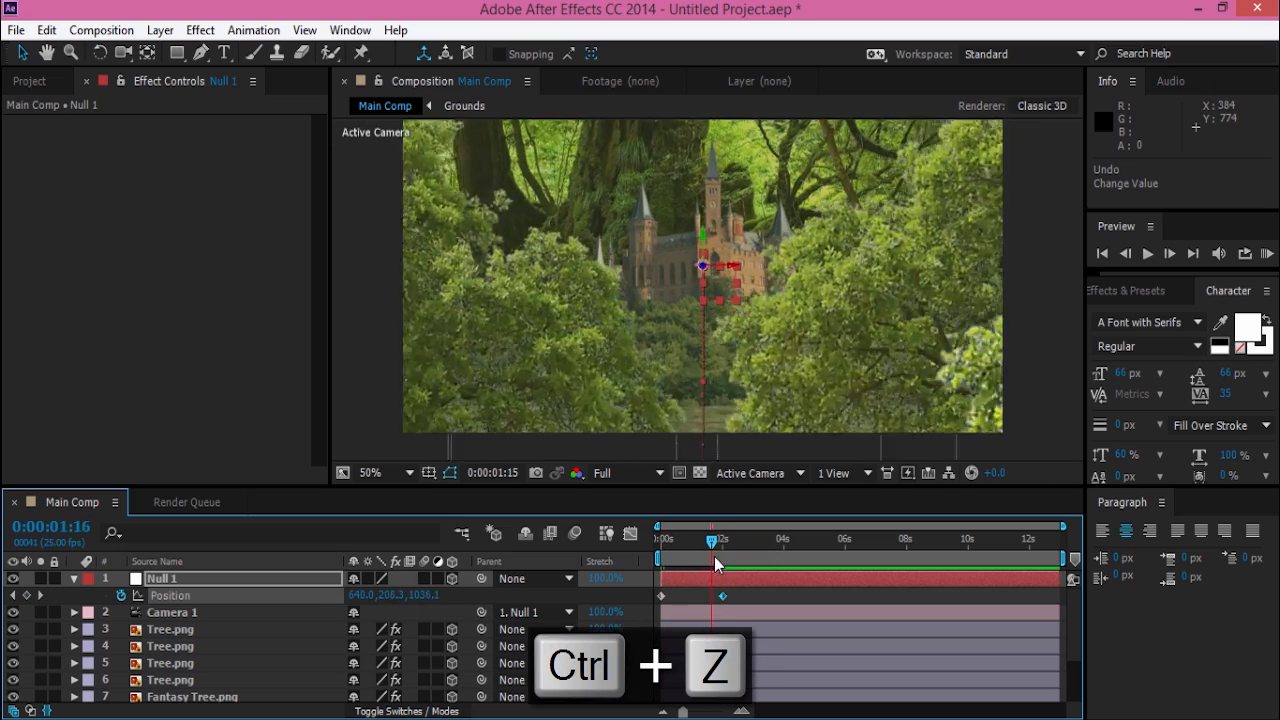
{"action": "right_click", "coordinate": [725, 605]}
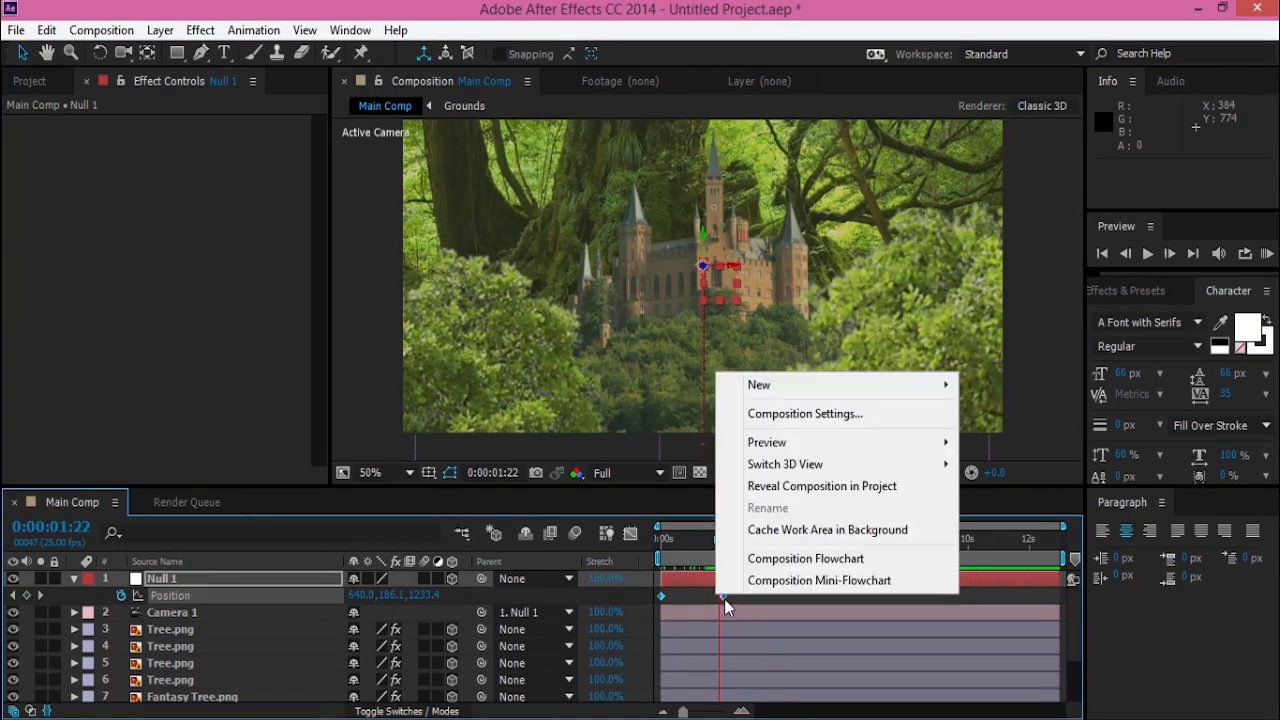
{"action": "mouse_move", "coordinate": [800, 585]}
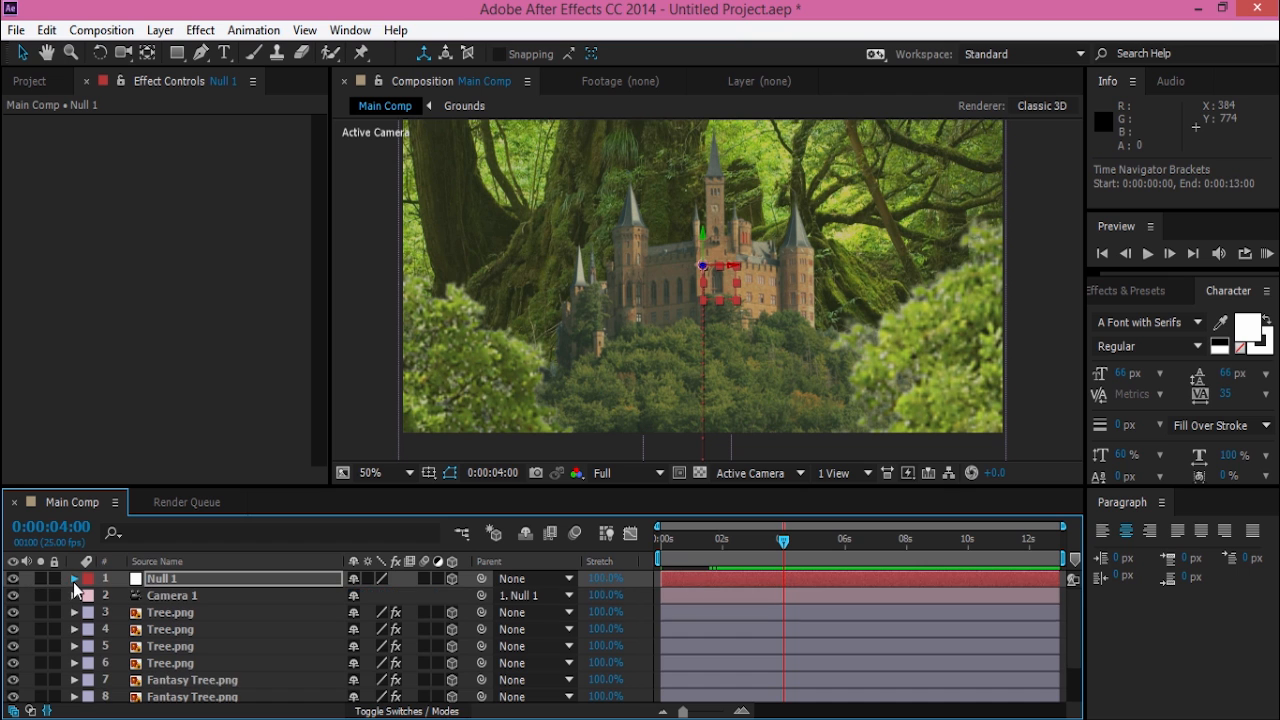
{"action": "left_click", "coordinate": [75, 578]}
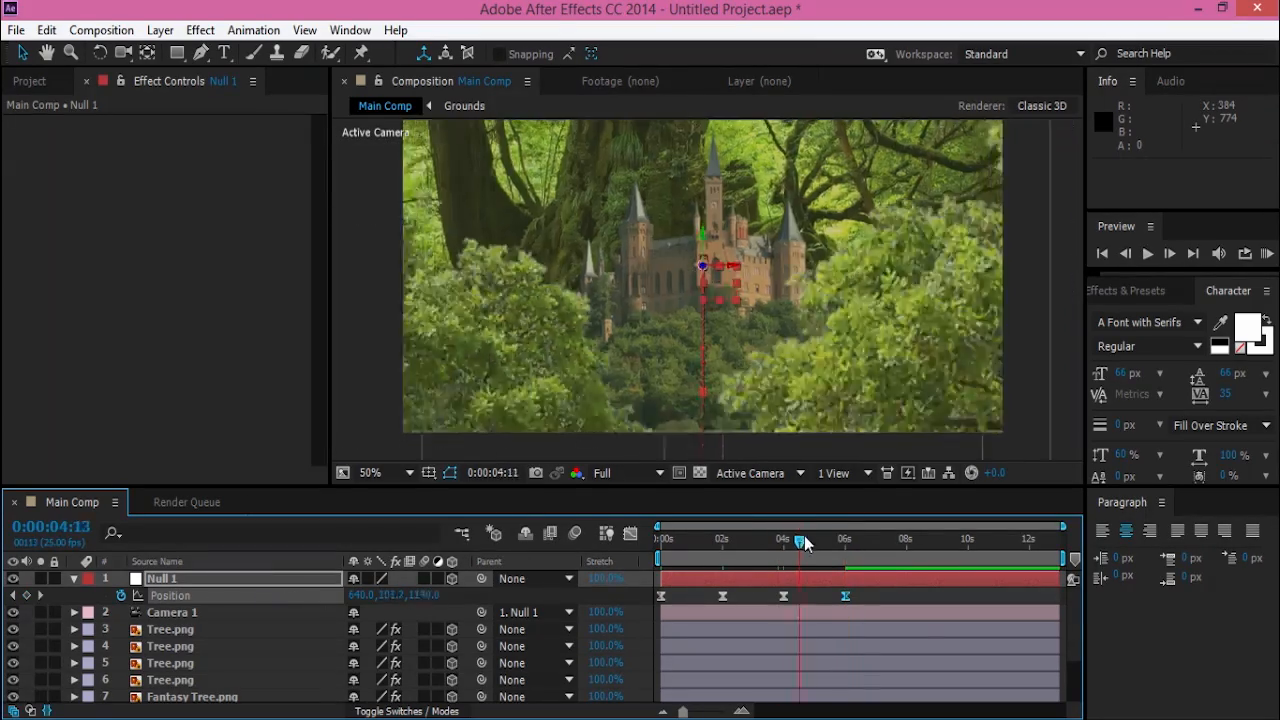
{"action": "left_click_drag", "start_coordinate": [800, 538], "coordinate": [750, 538]}
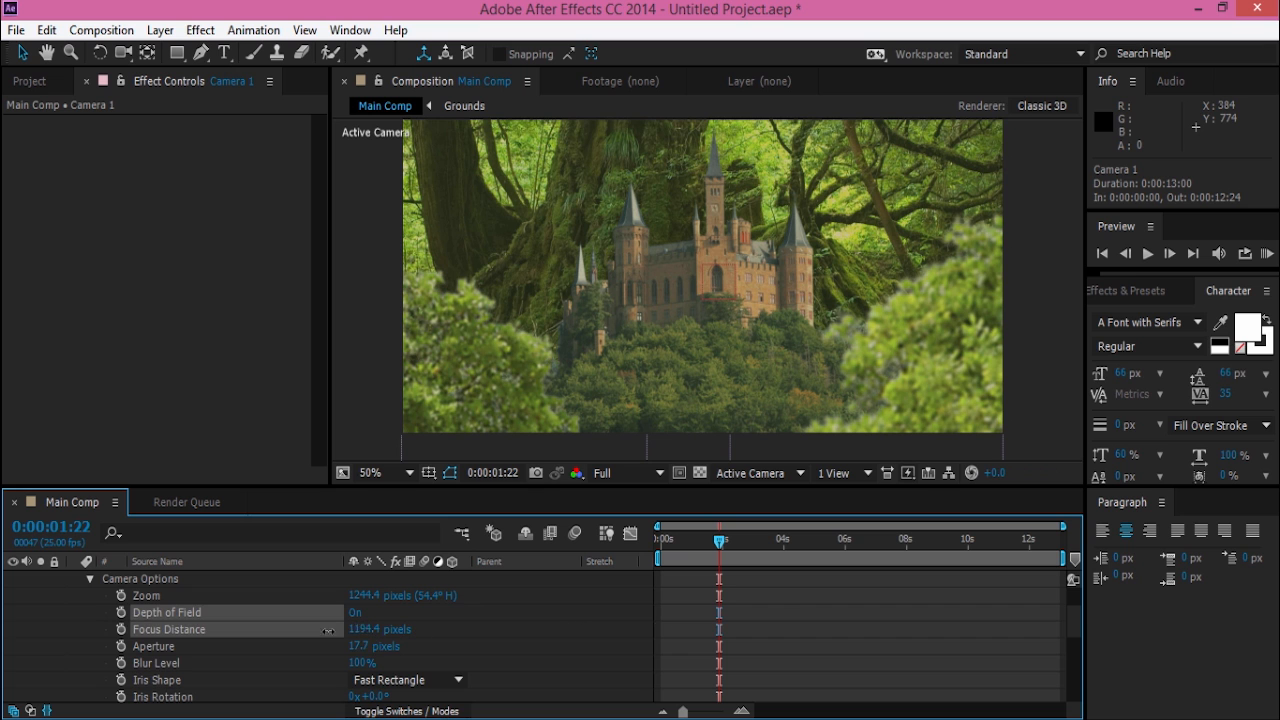
- Push Camera 1's focus distance back to the castle and end the work area near six seconds
{"action": "left_click_drag", "start_coordinate": [380, 629], "coordinate": [365, 646]}
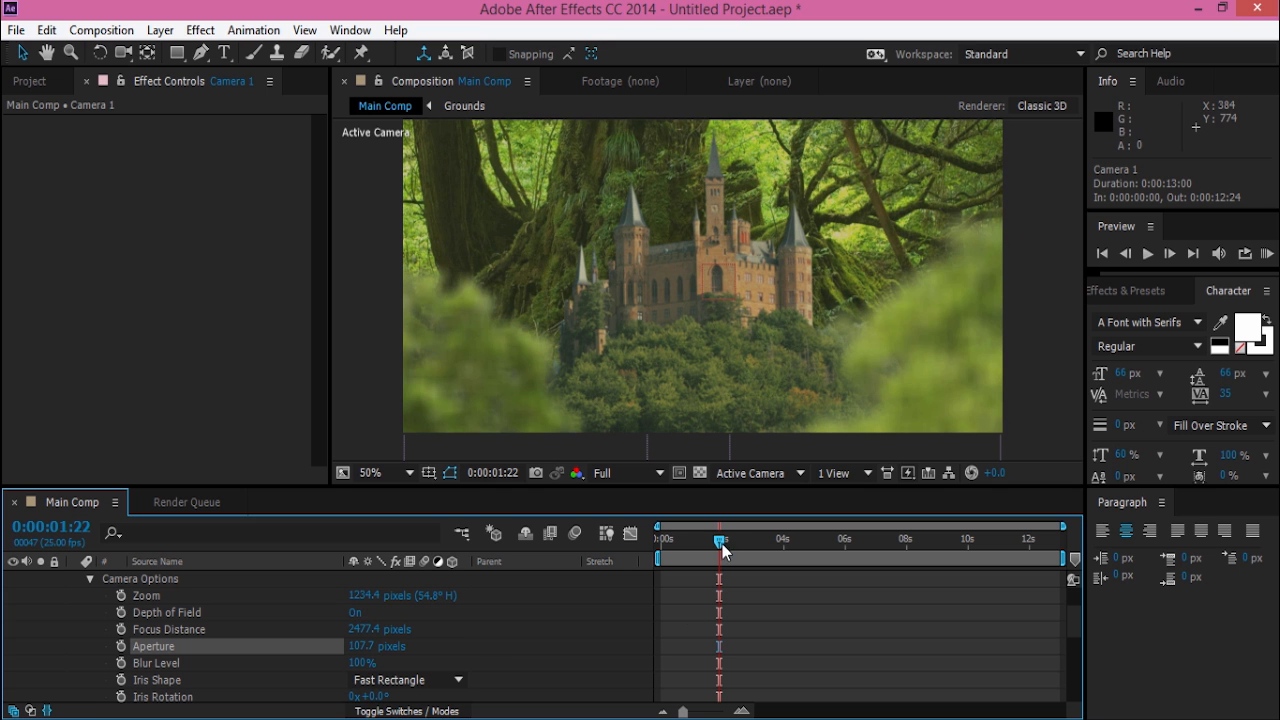
{"action": "left_click_drag", "start_coordinate": [725, 551], "coordinate": [722, 570]}
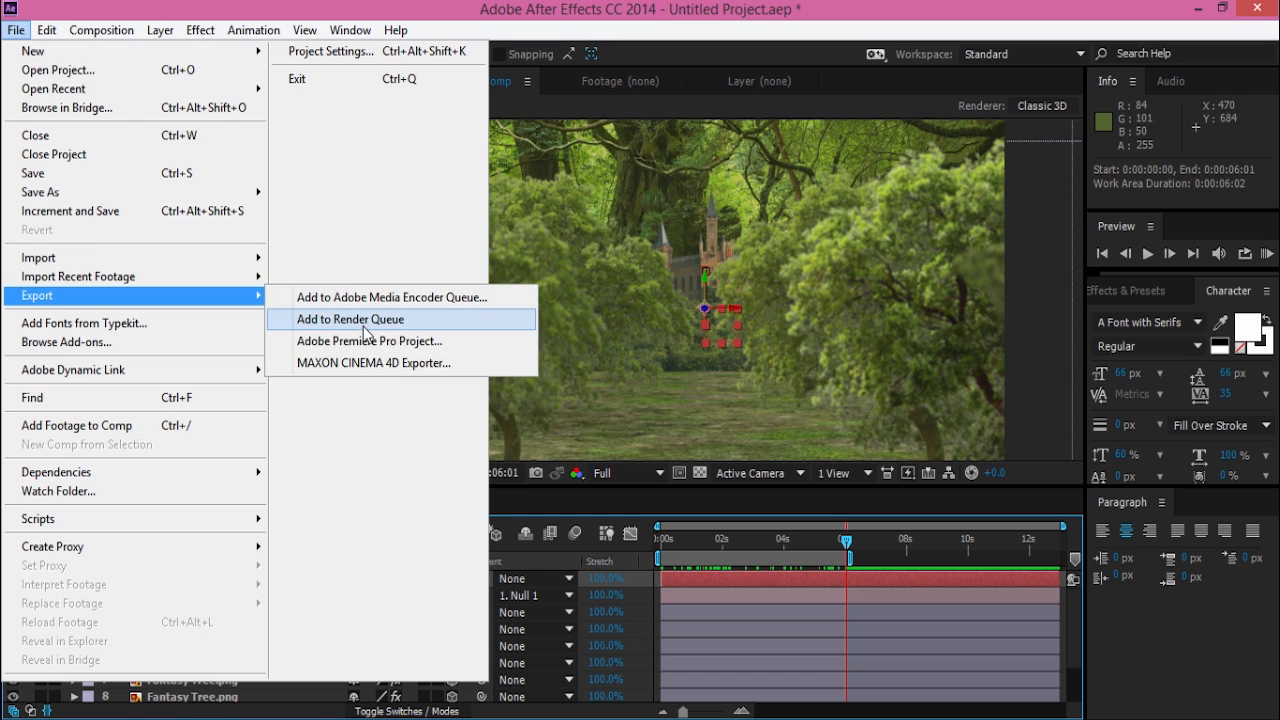
- Queue Main Comp with QuickTime output named '3D Castle Environment' and start rendering
{"action": "left_click", "coordinate": [352, 319]}
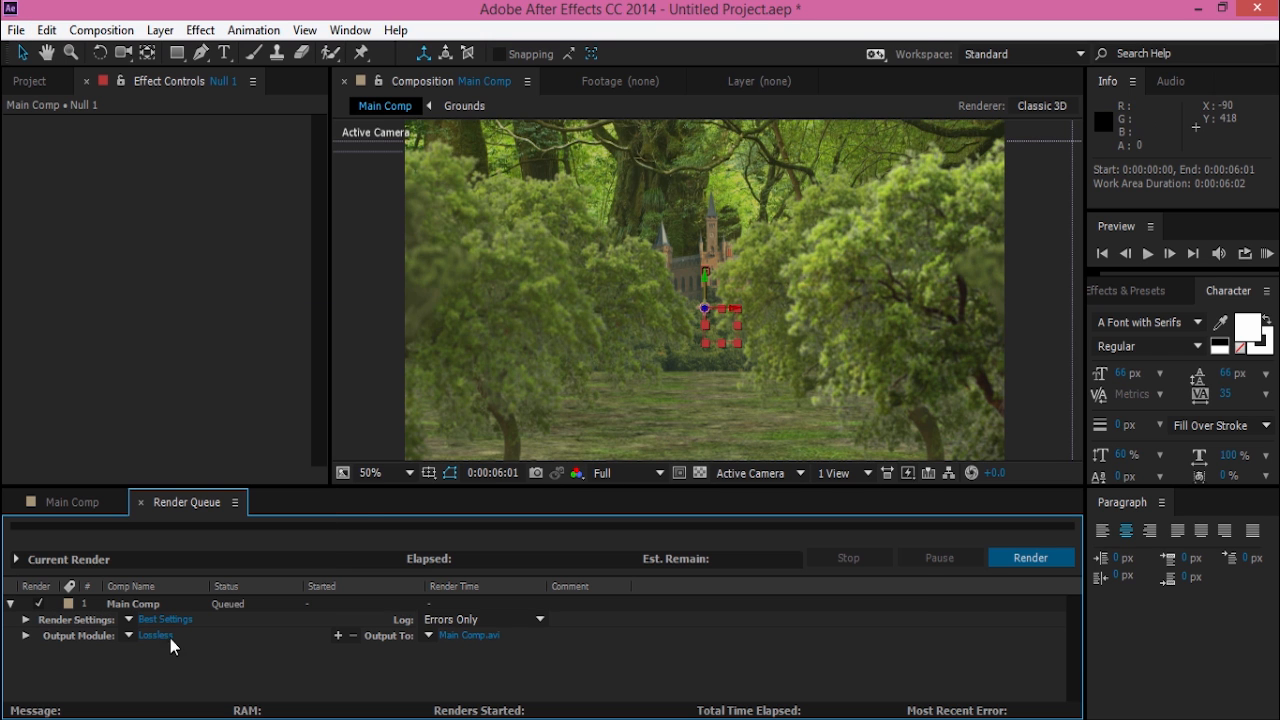
{"action": "left_click", "coordinate": [156, 635]}
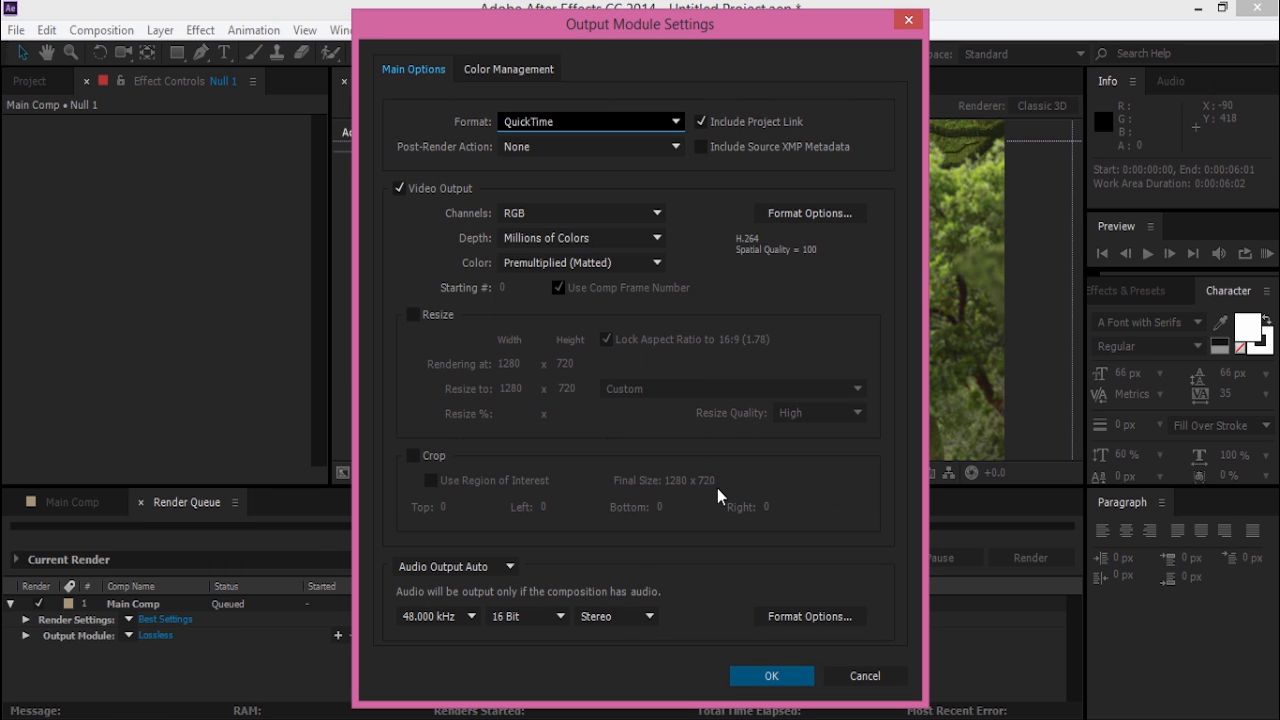
{"action": "left_click", "coordinate": [771, 675]}
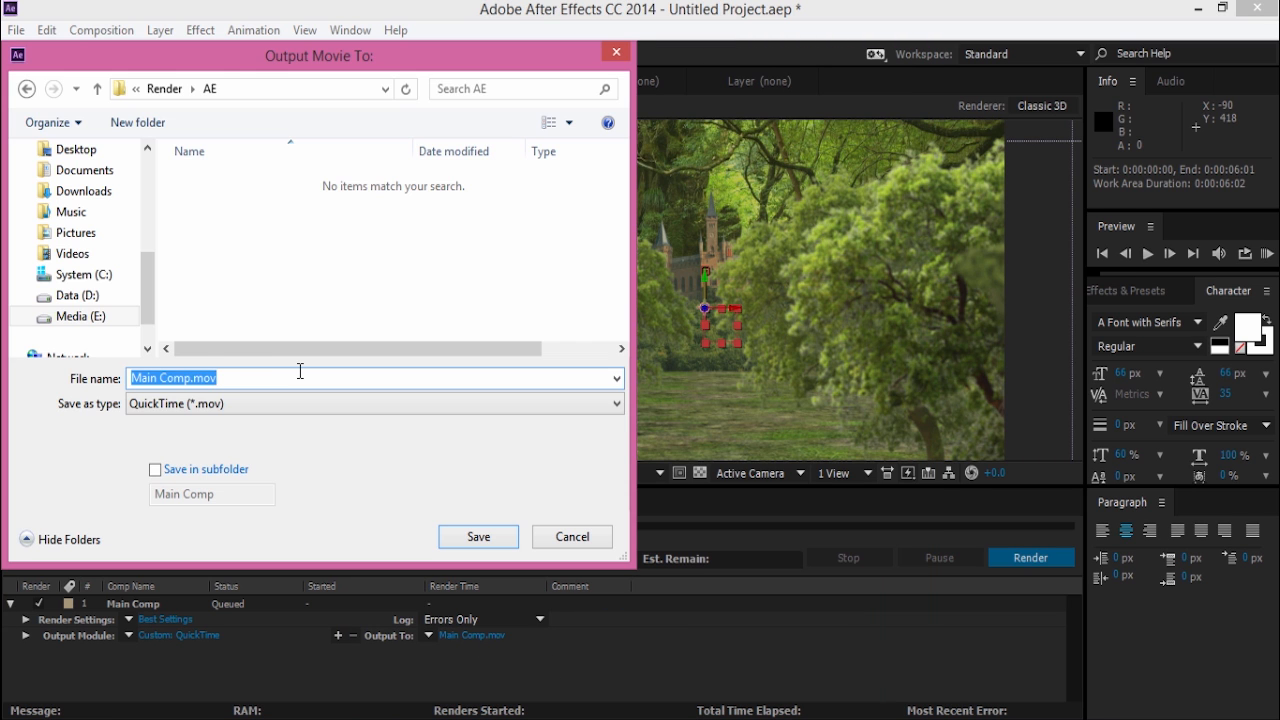
{"action": "type", "text": "3D Castle Environment"}
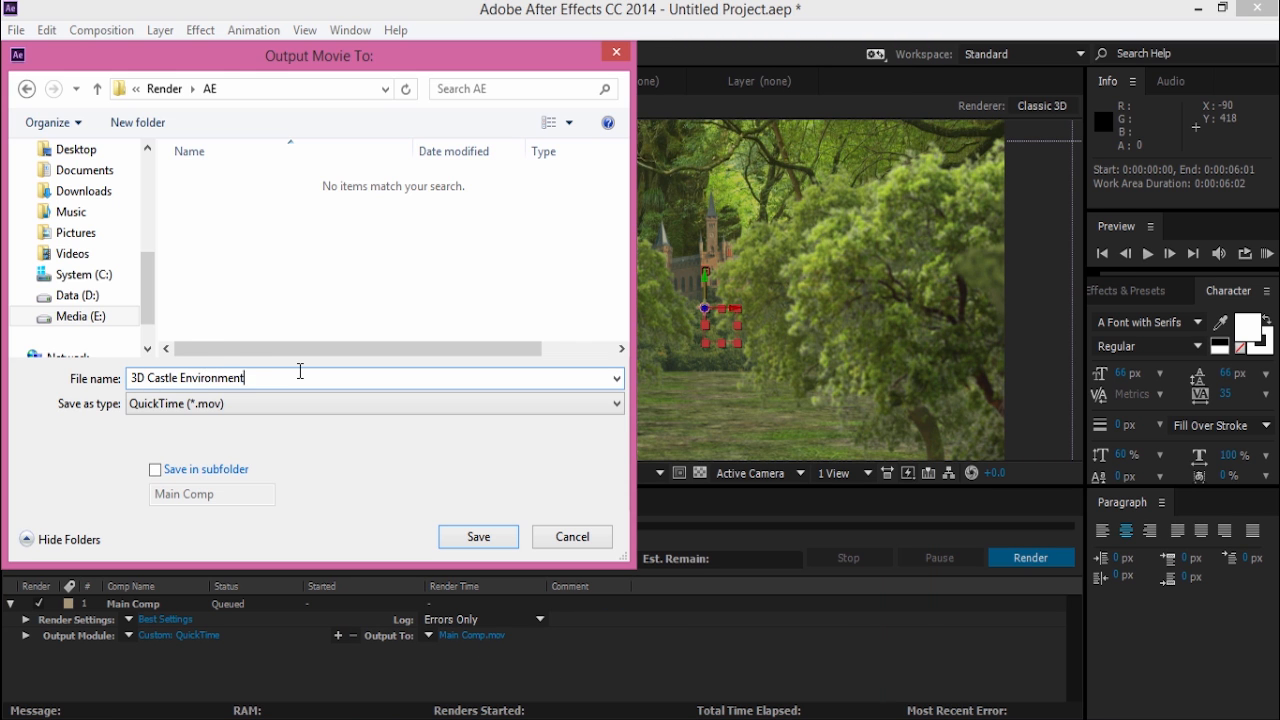
{"action": "left_click", "coordinate": [477, 537]}
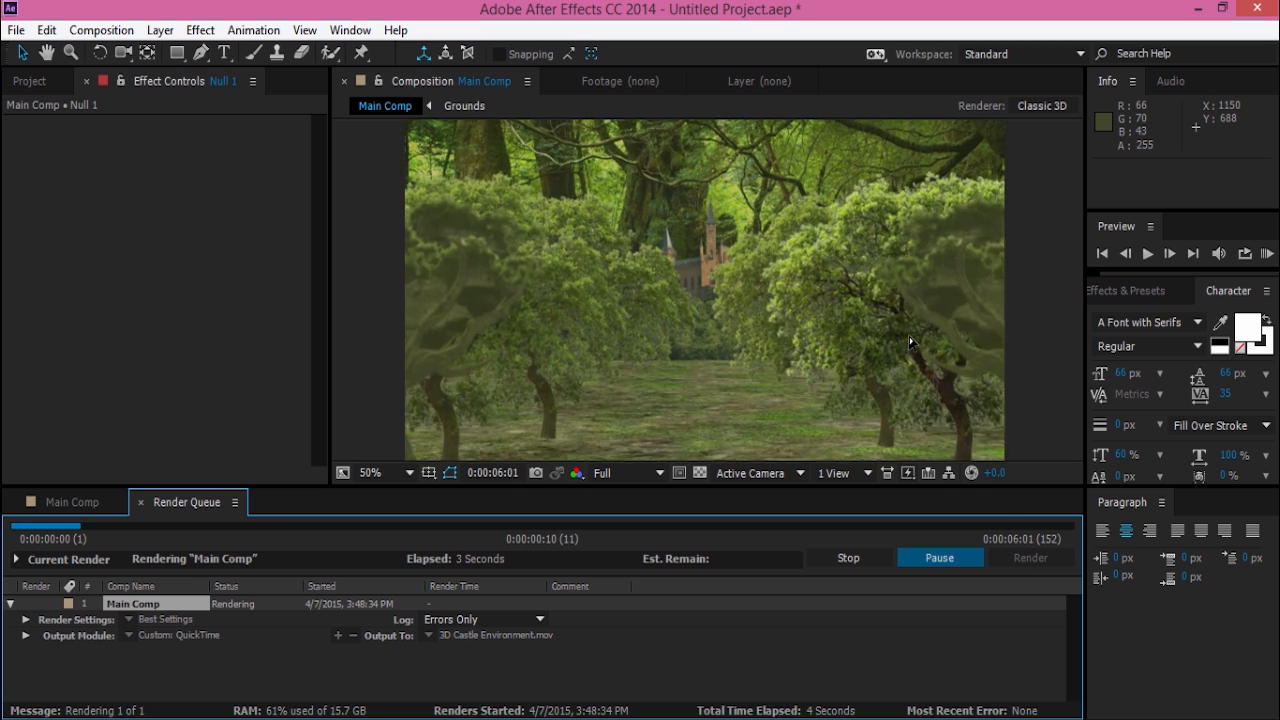